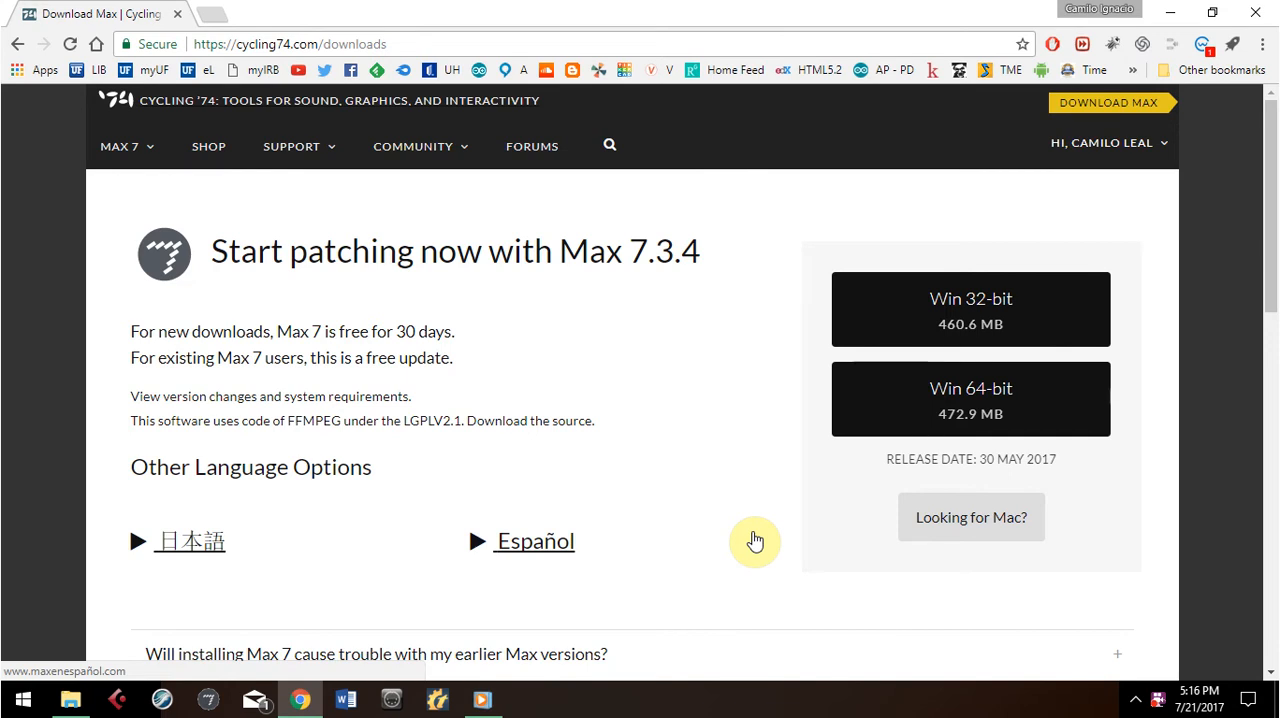
pyautogui.moveTo(753, 541)
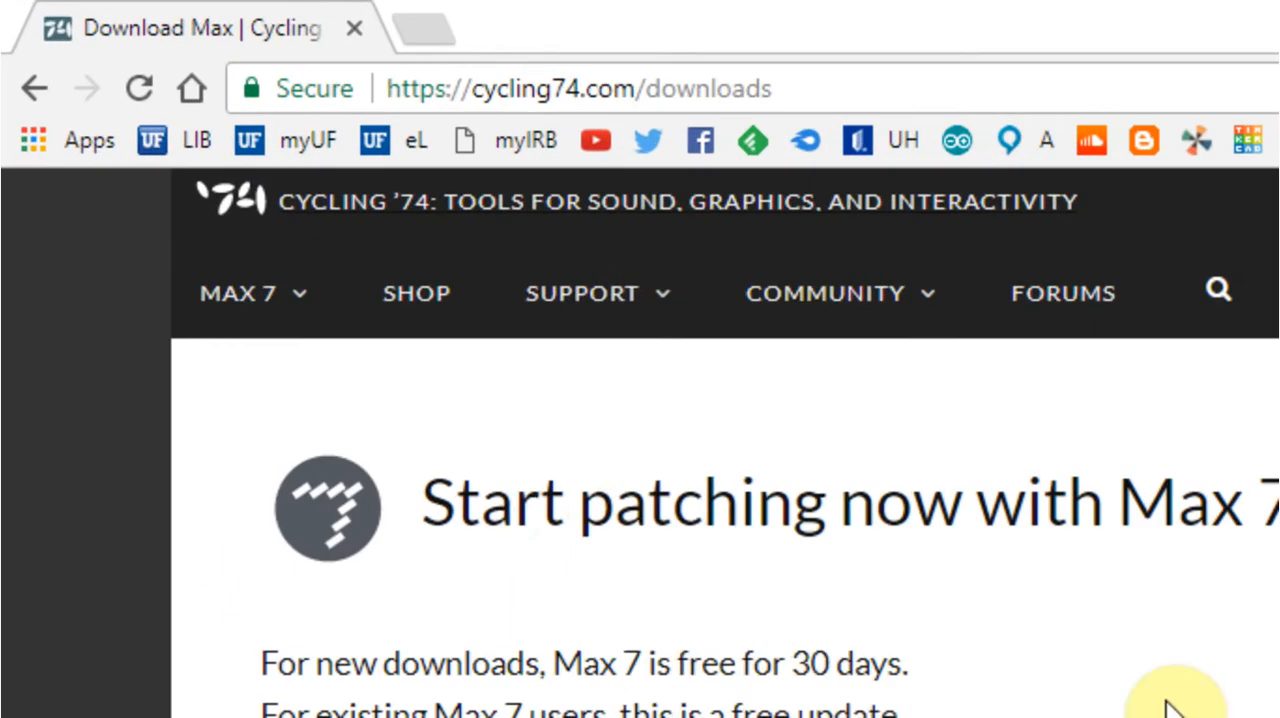
# Select the downloads page address and choose the Windows 64-bit Max 7 download
pyautogui.doubleClick(407, 89)
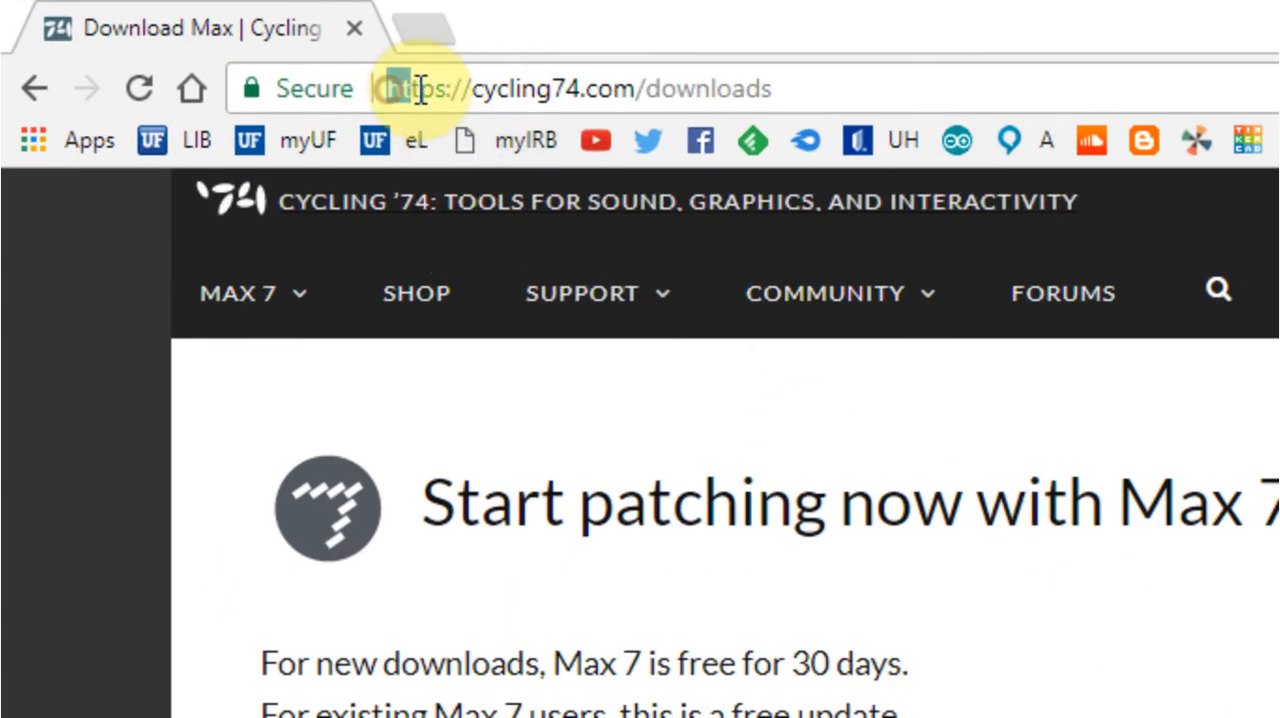
pyautogui.doubleClick(420, 88)
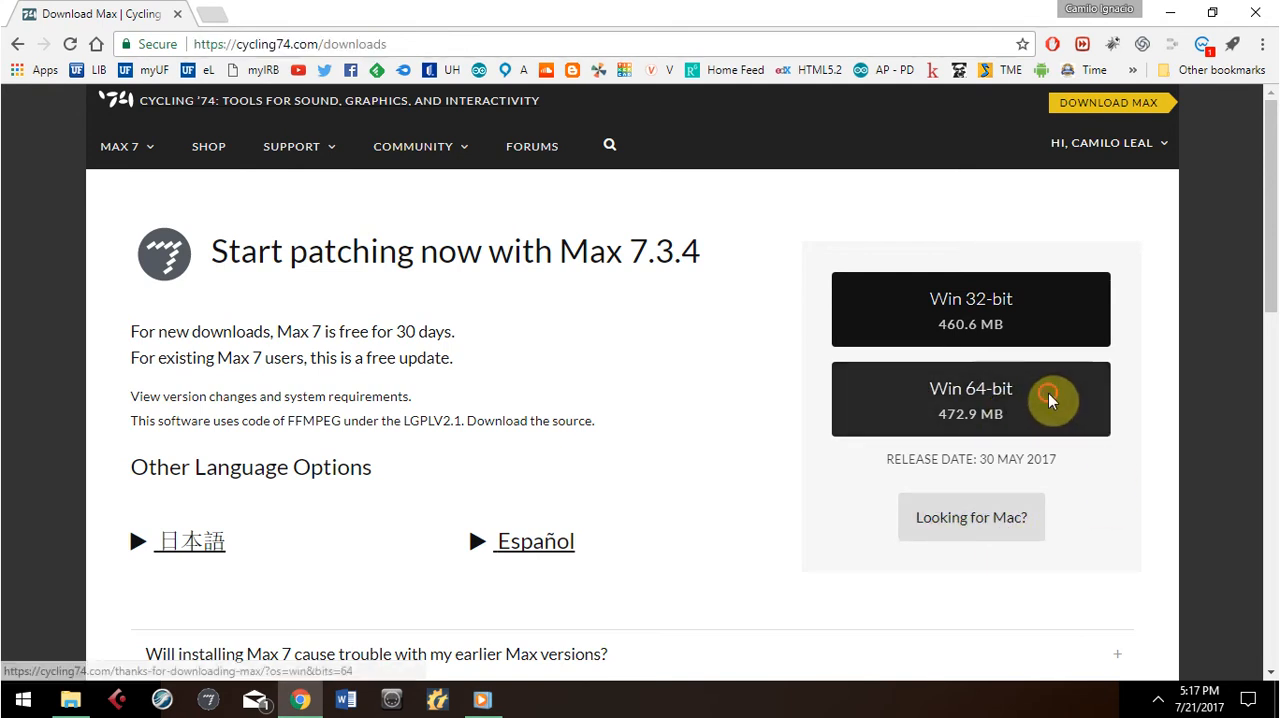
pyautogui.click(970, 398)
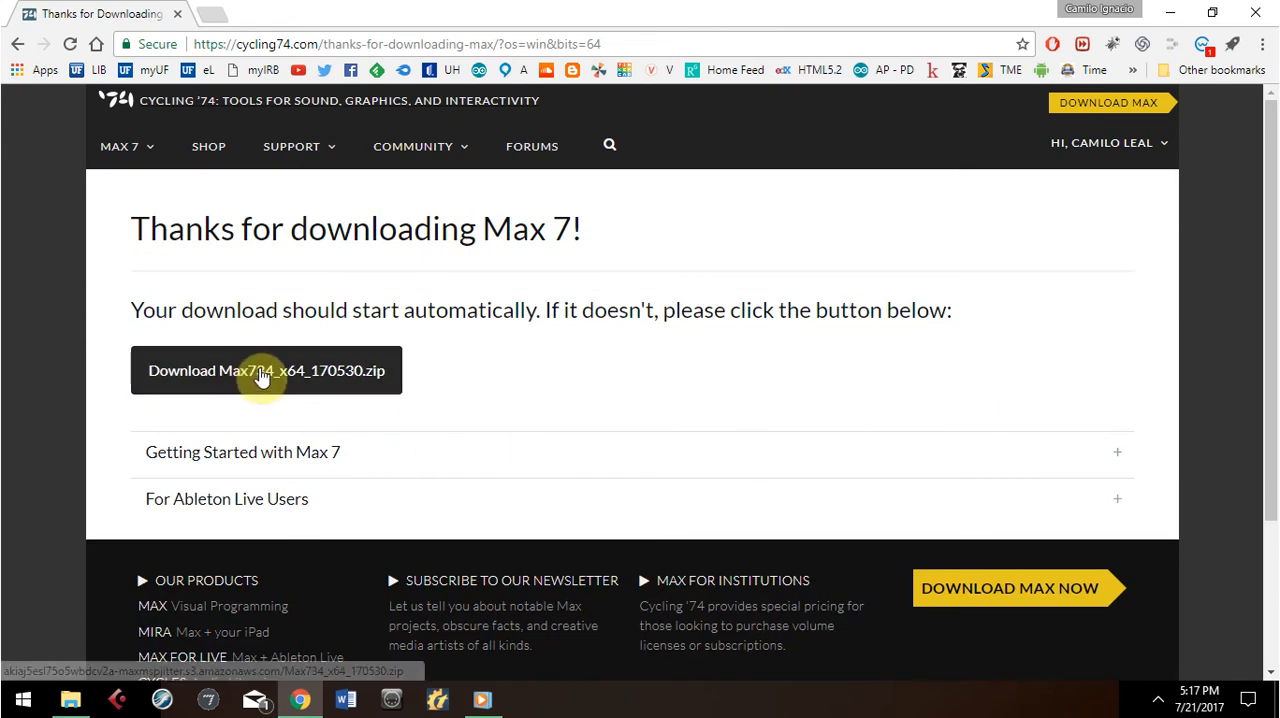
# Download Max734_x64_170530.zip and show it in its File Explorer folder
pyautogui.click(266, 370)
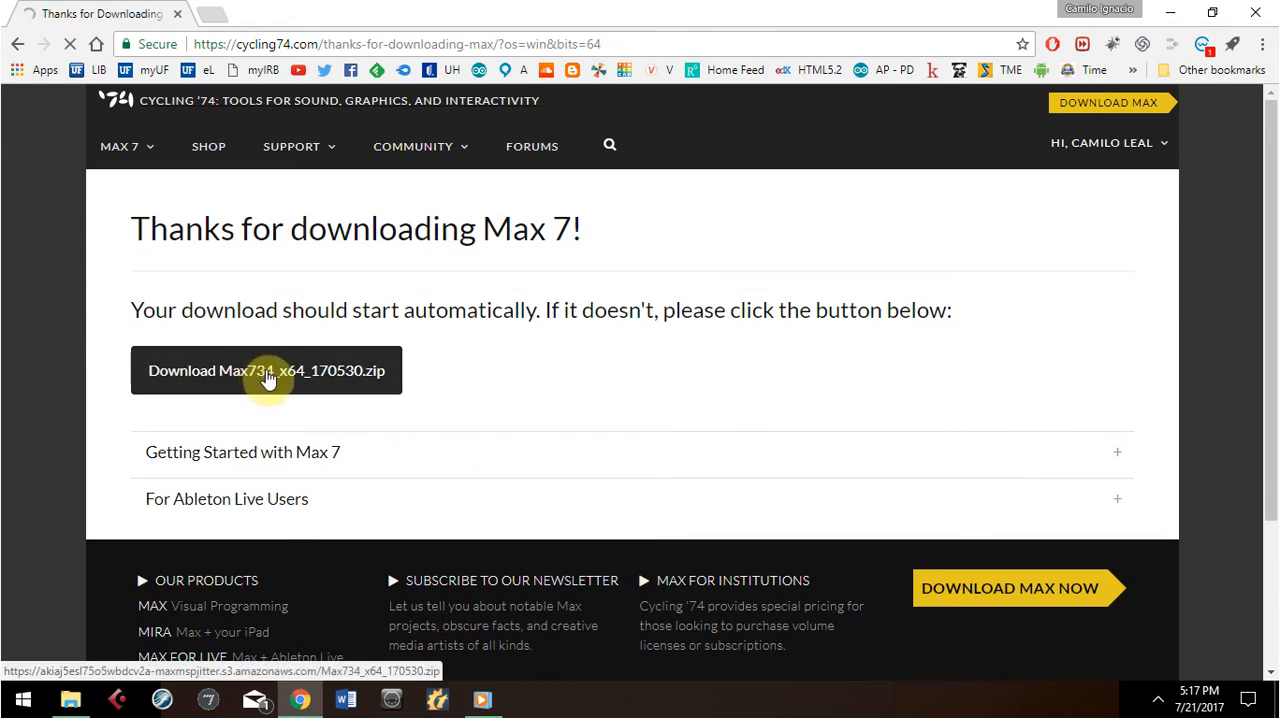
pyautogui.click(266, 370)
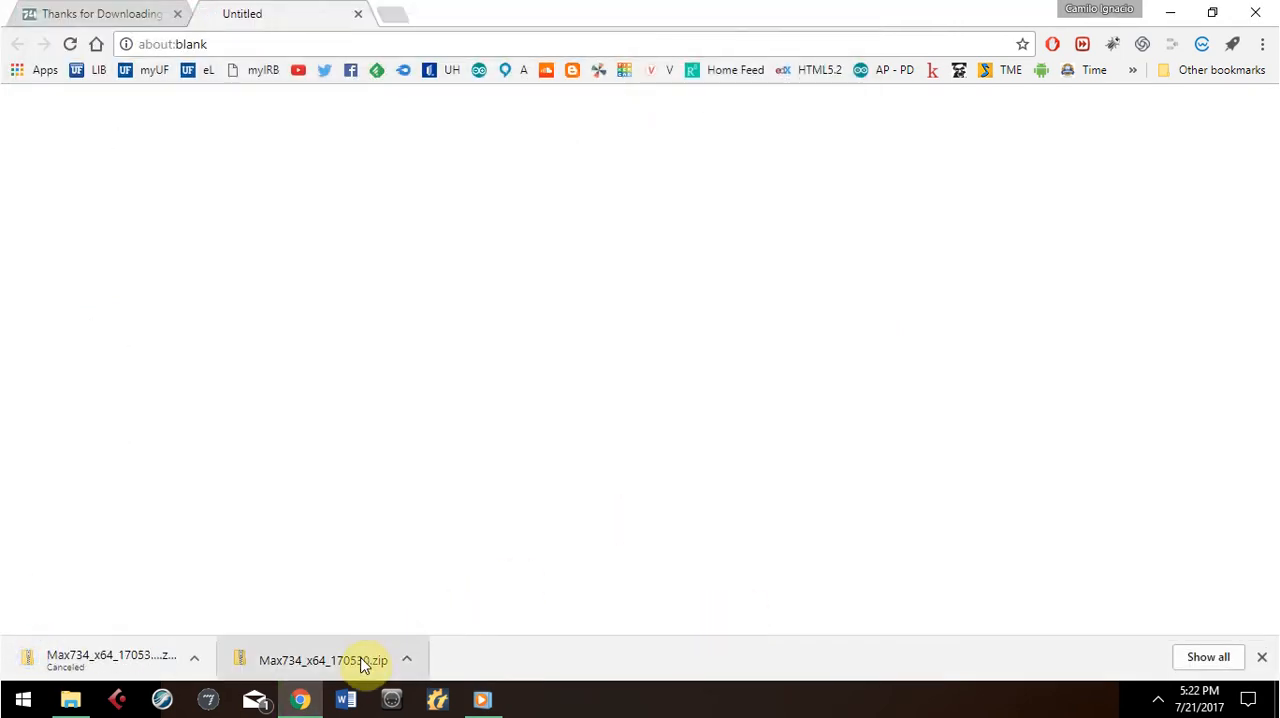
pyautogui.click(406, 659)
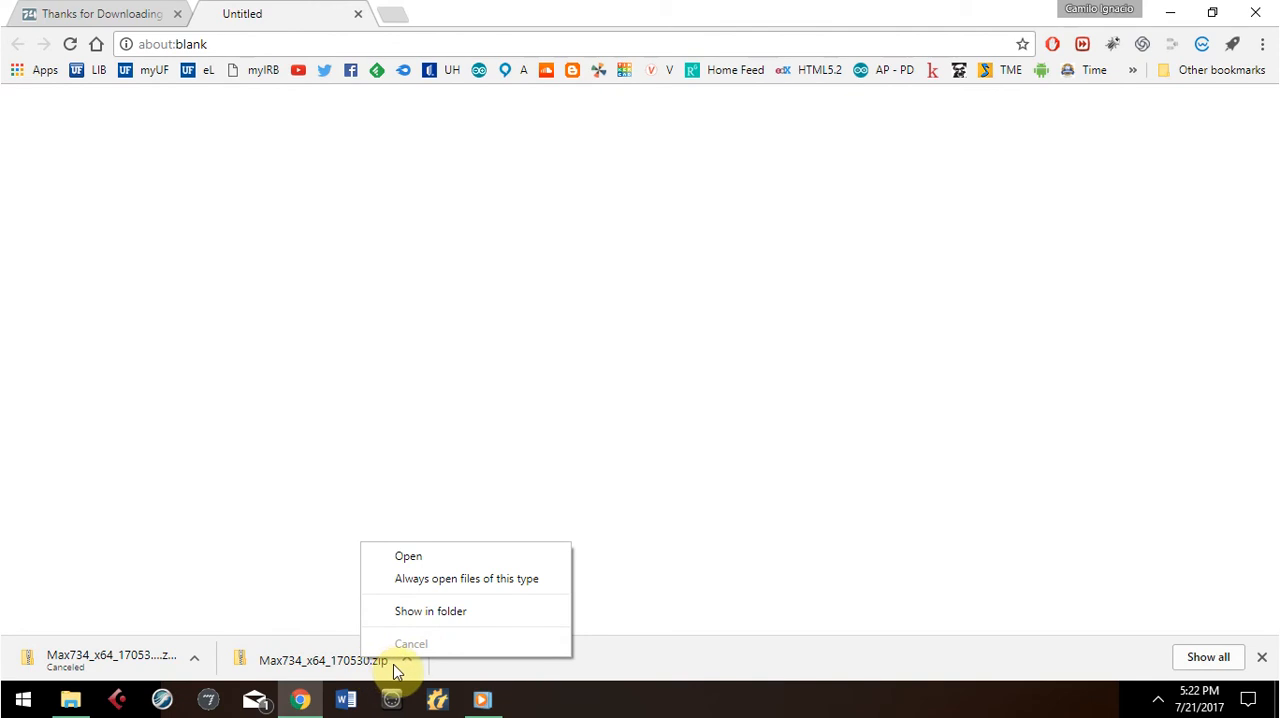
pyautogui.click(430, 611)
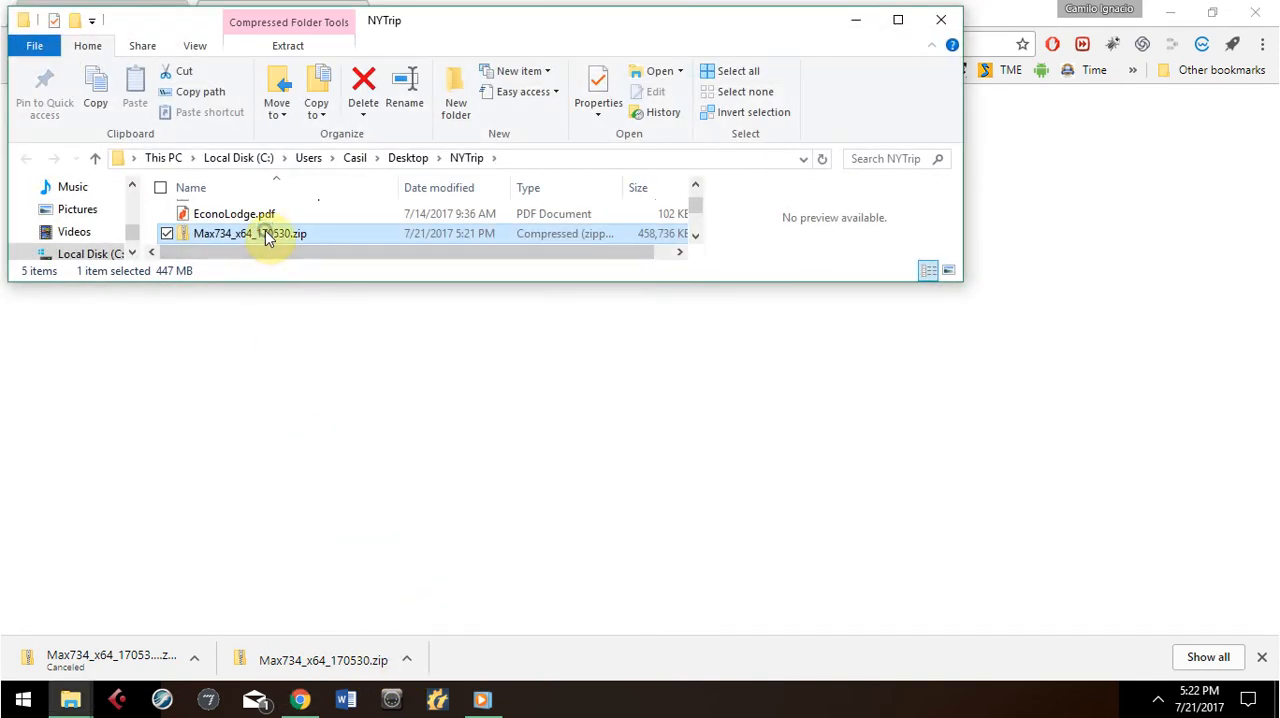
# Extract the Max zip with 7-Zip into a Max734_x64_170530 folder
pyautogui.rightClick(250, 233)
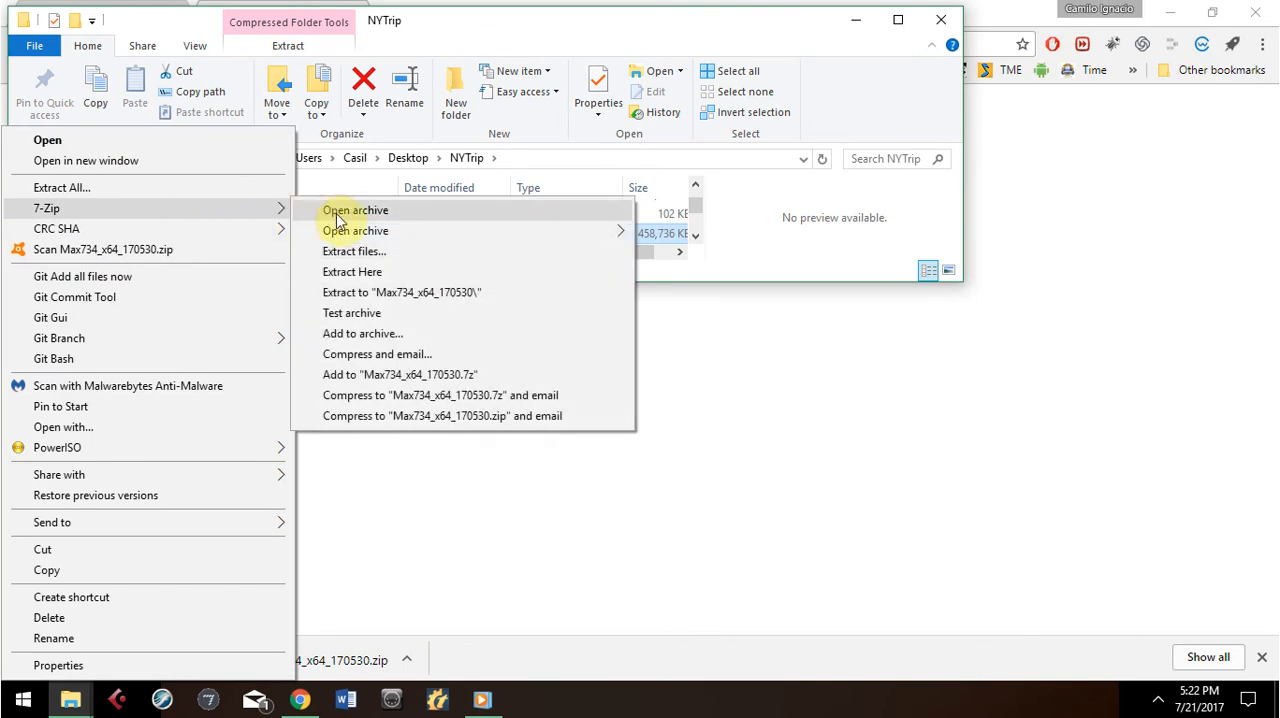
pyautogui.moveTo(380, 251)
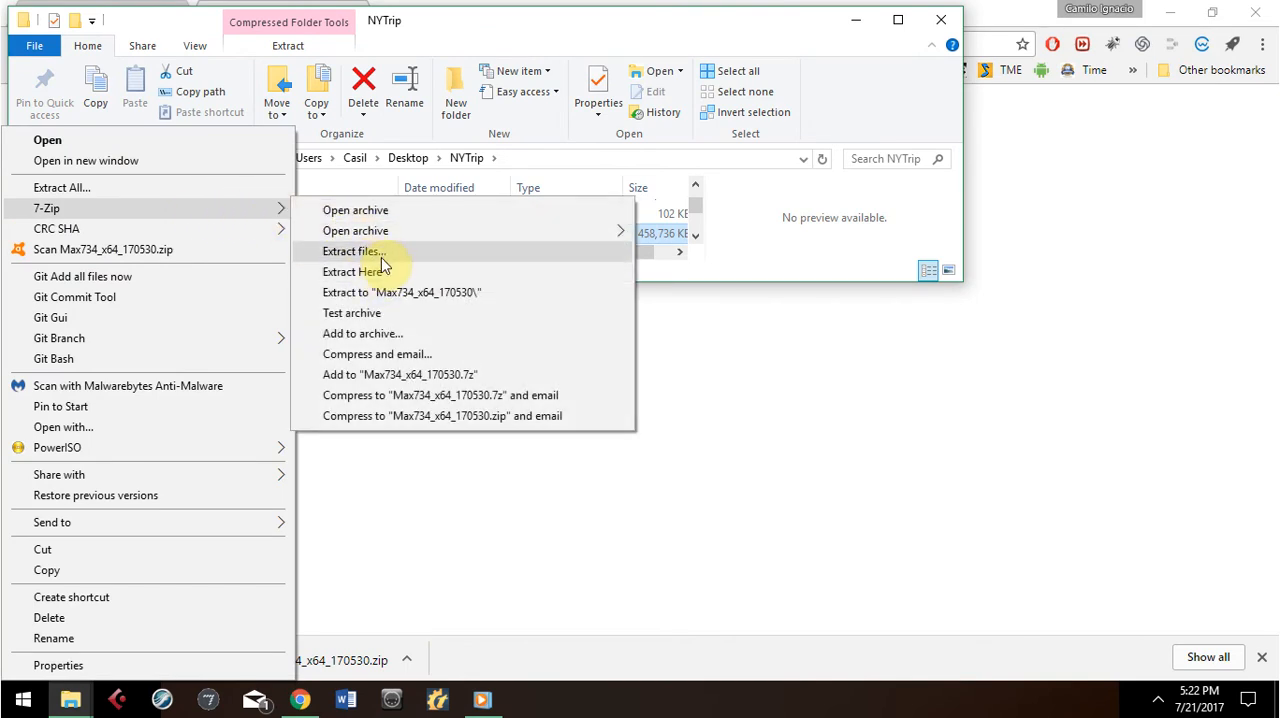
pyautogui.click(403, 292)
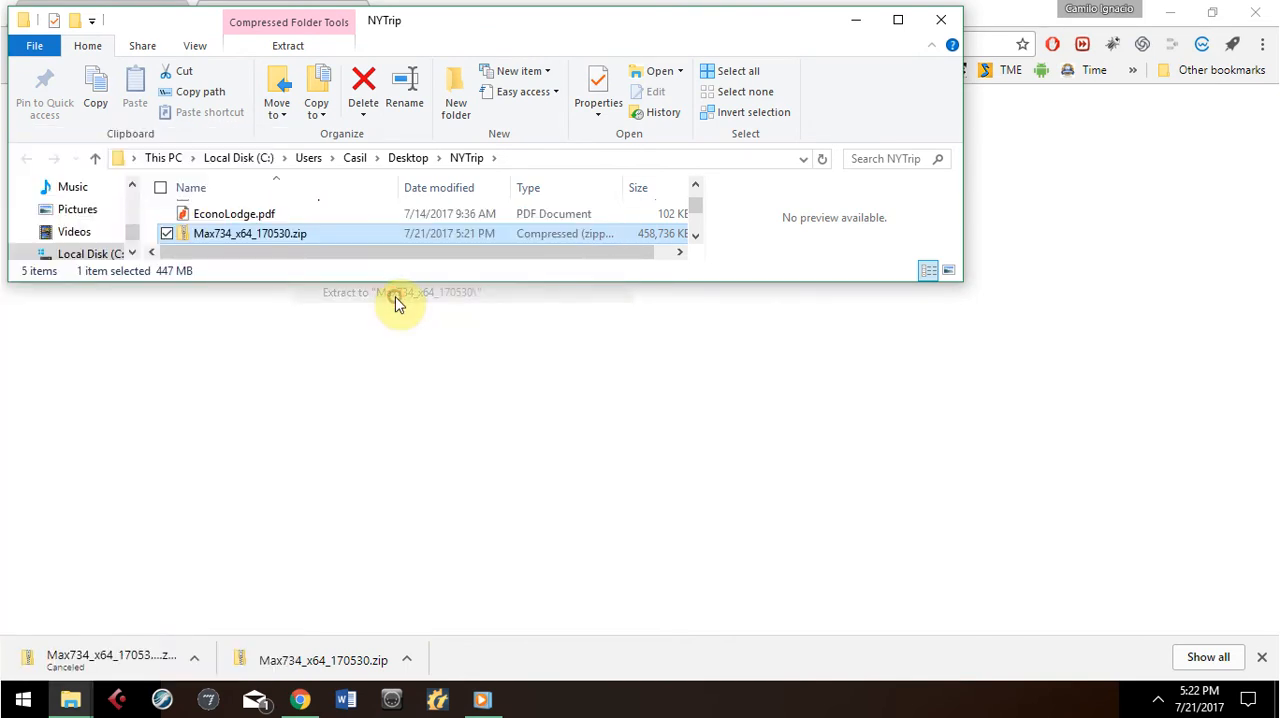
pyautogui.click(400, 292)
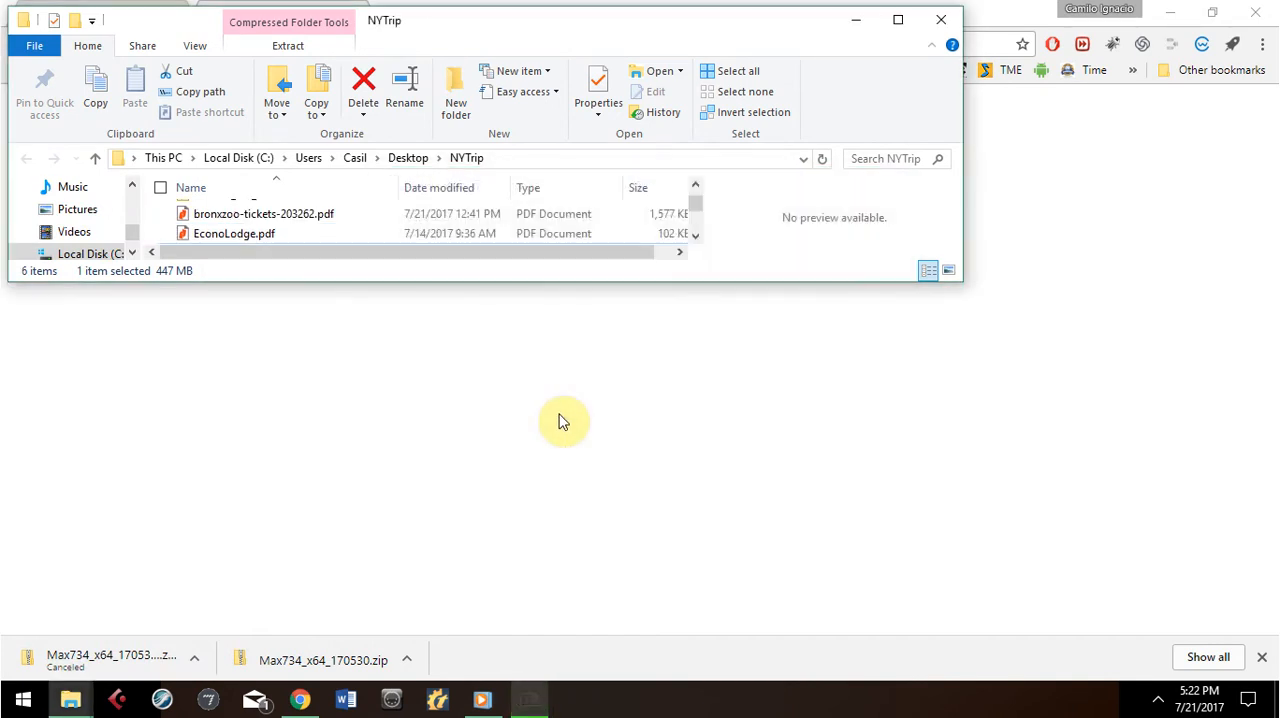
pyautogui.moveTo(484, 284)
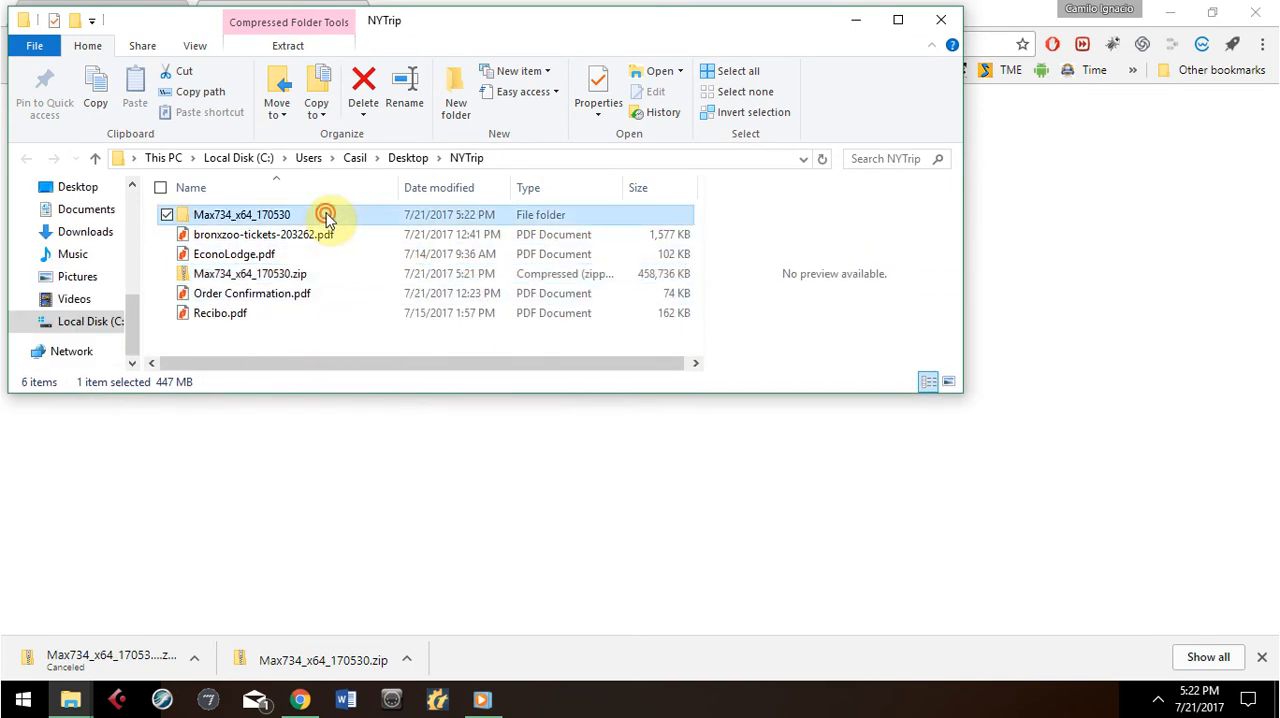
# Open the Max734_x64_170530 folder and launch the Max 7 .msi installer
pyautogui.doubleClick(241, 214)
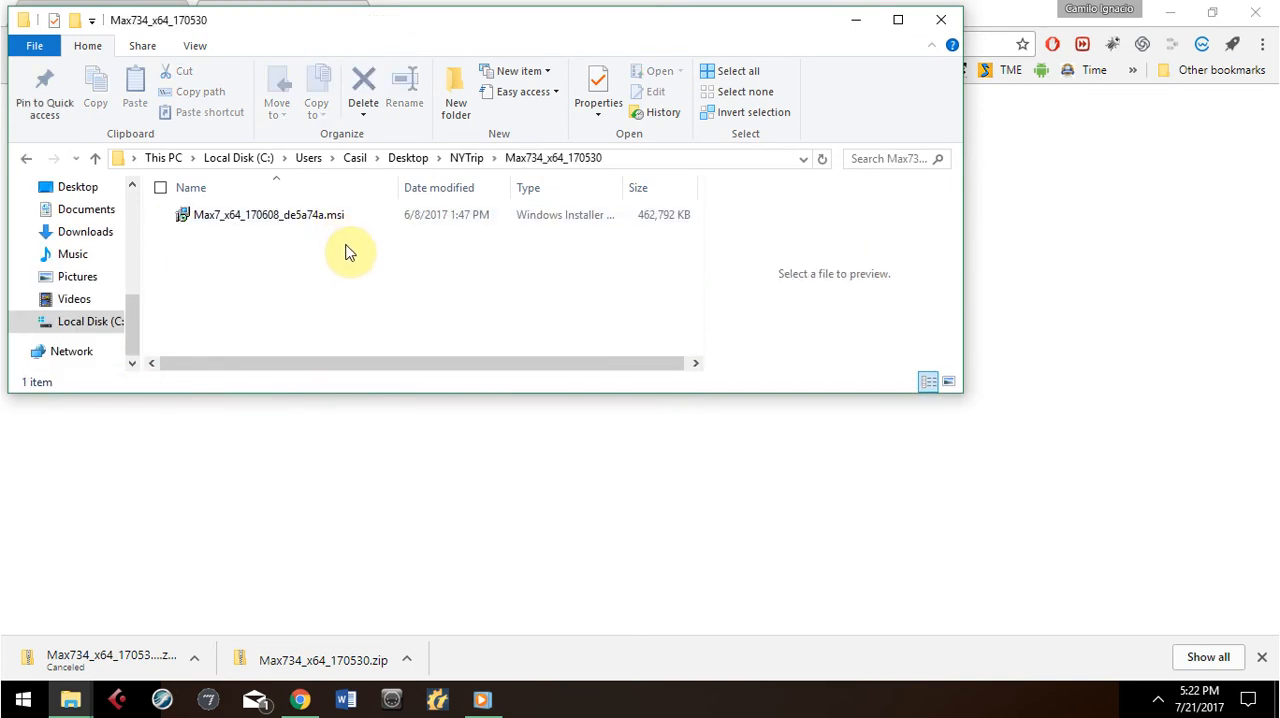
pyautogui.click(268, 214)
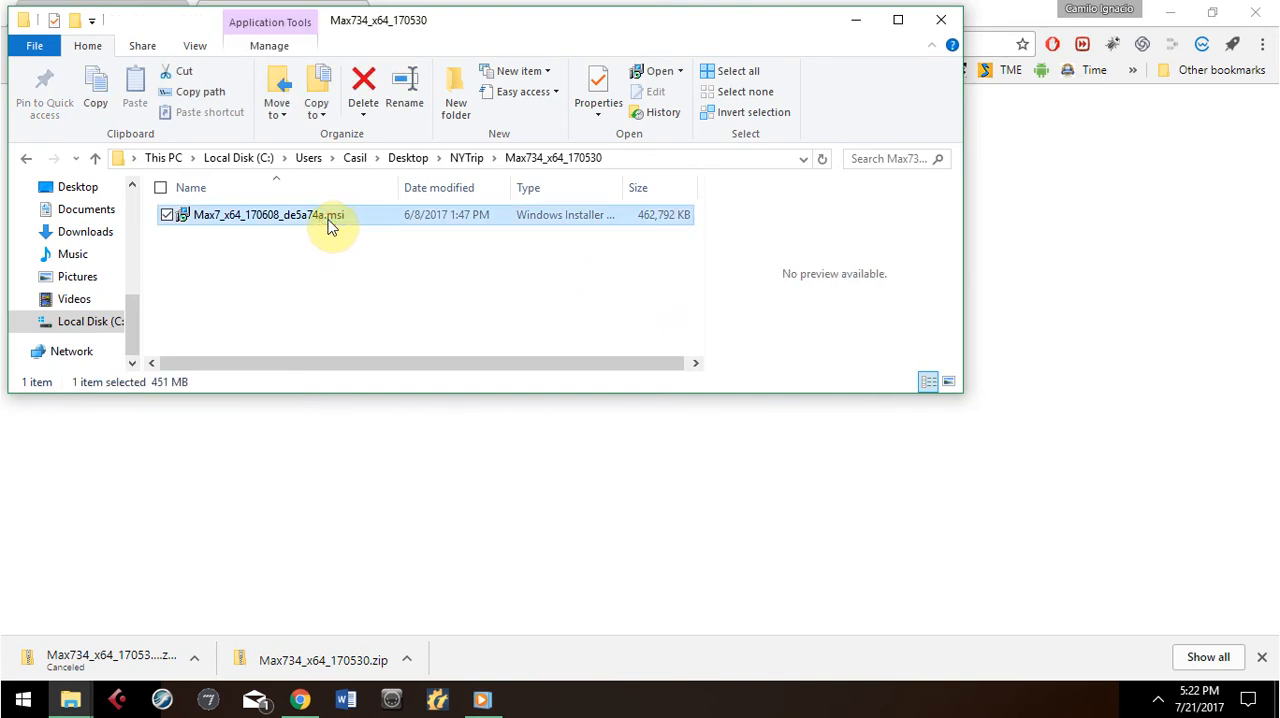
pyautogui.doubleClick(268, 214)
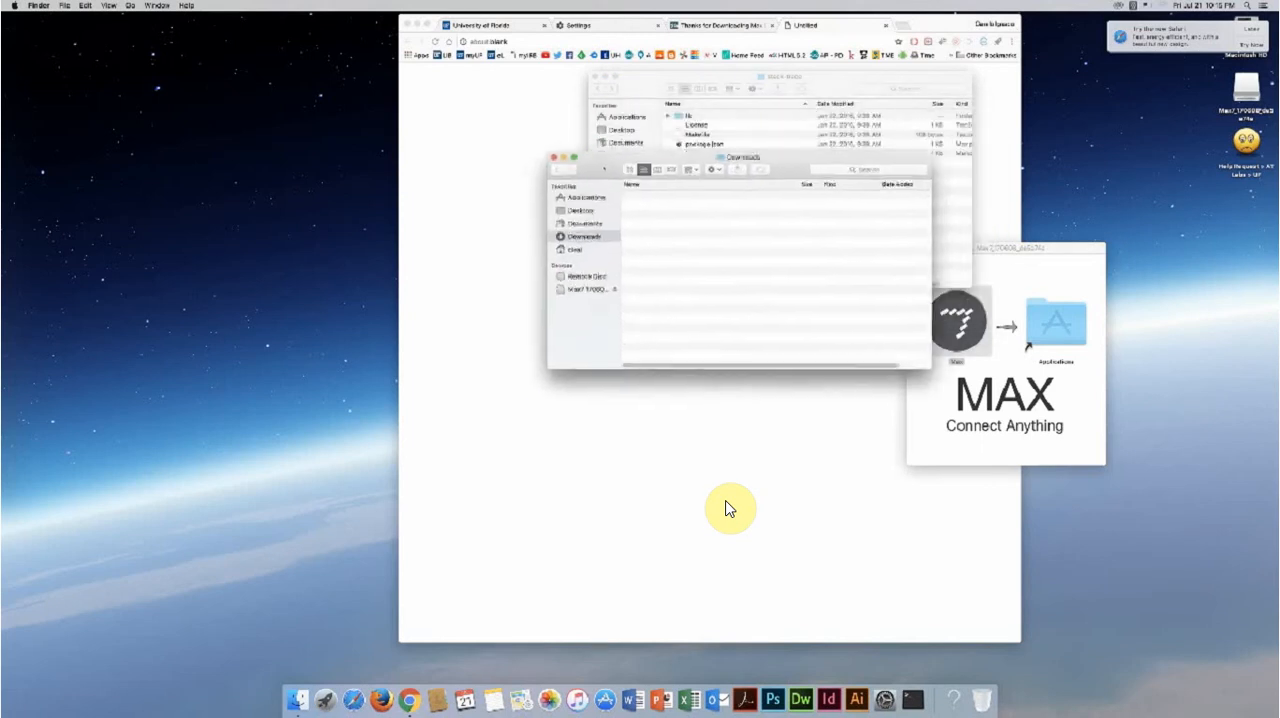
# Drag the Max icon from the disk image onto the Applications folder alias
pyautogui.moveTo(740, 156); pyautogui.dragTo(697, 196)
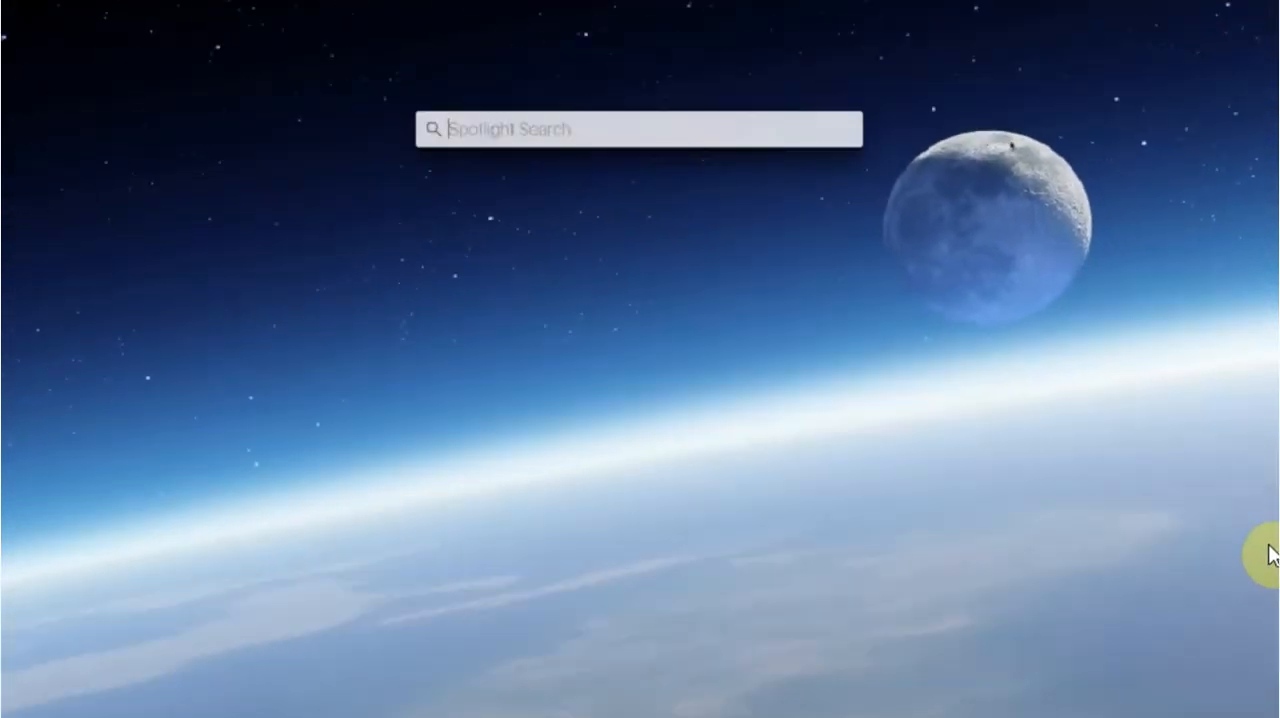
# Launch Audio MIDI Setup and make it open only the Audio and MIDI windows at launch
pyautogui.write('midi')
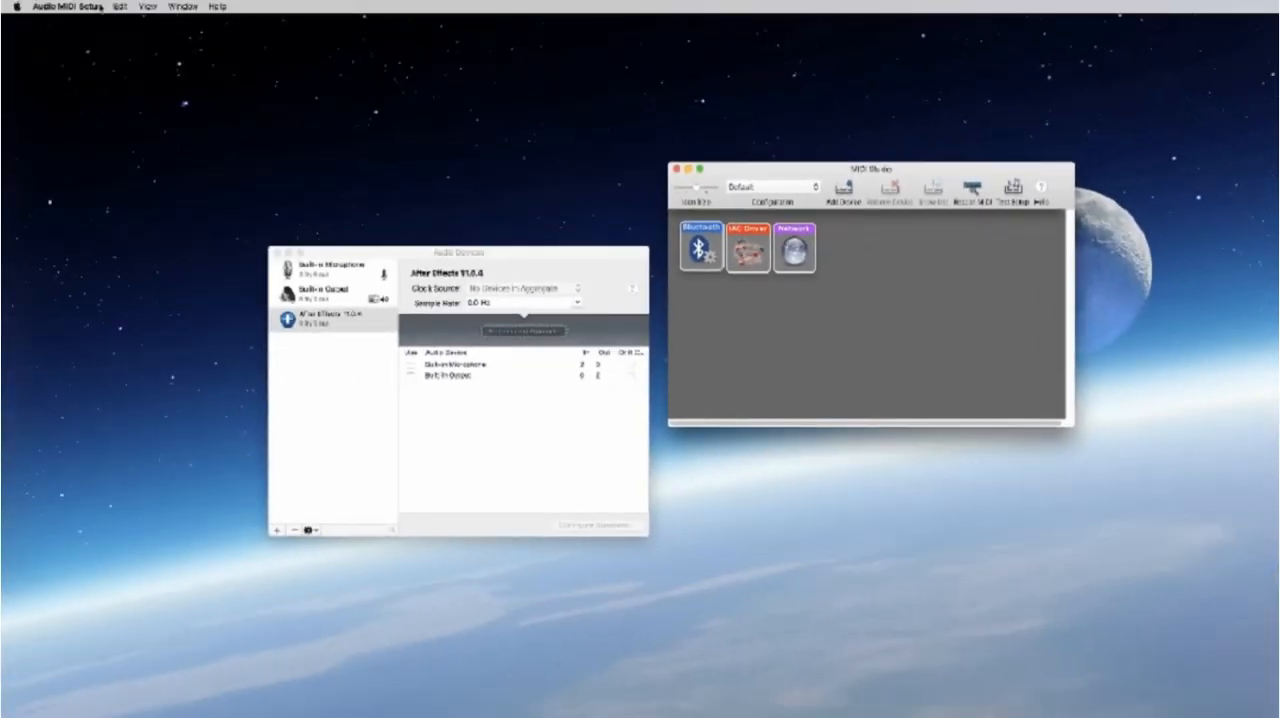
pyautogui.click(68, 6)
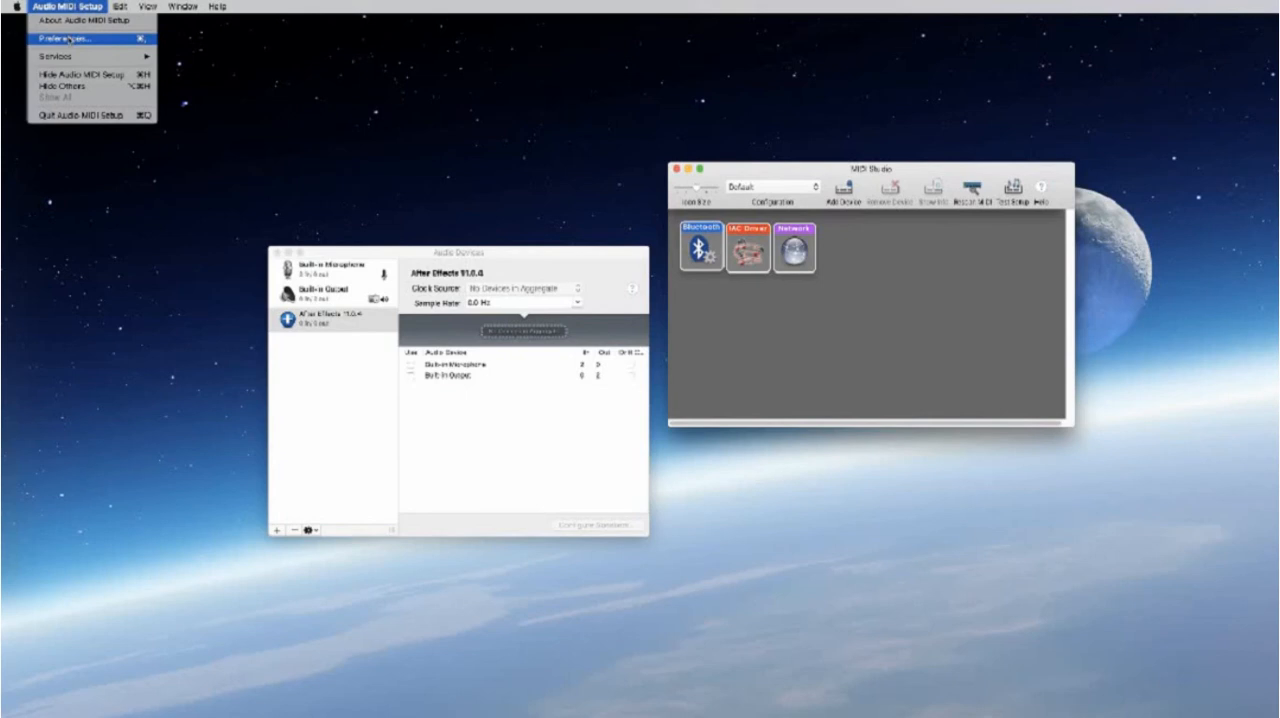
pyautogui.click(62, 38)
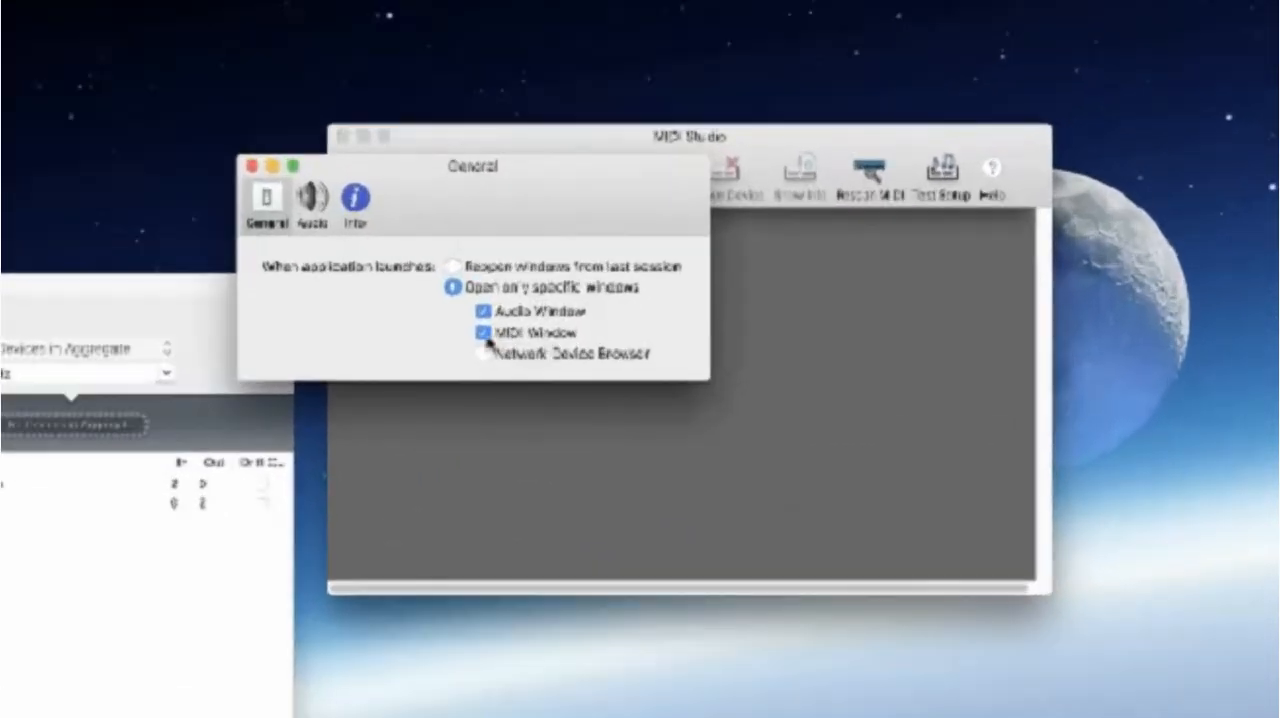
pyautogui.click(483, 332)
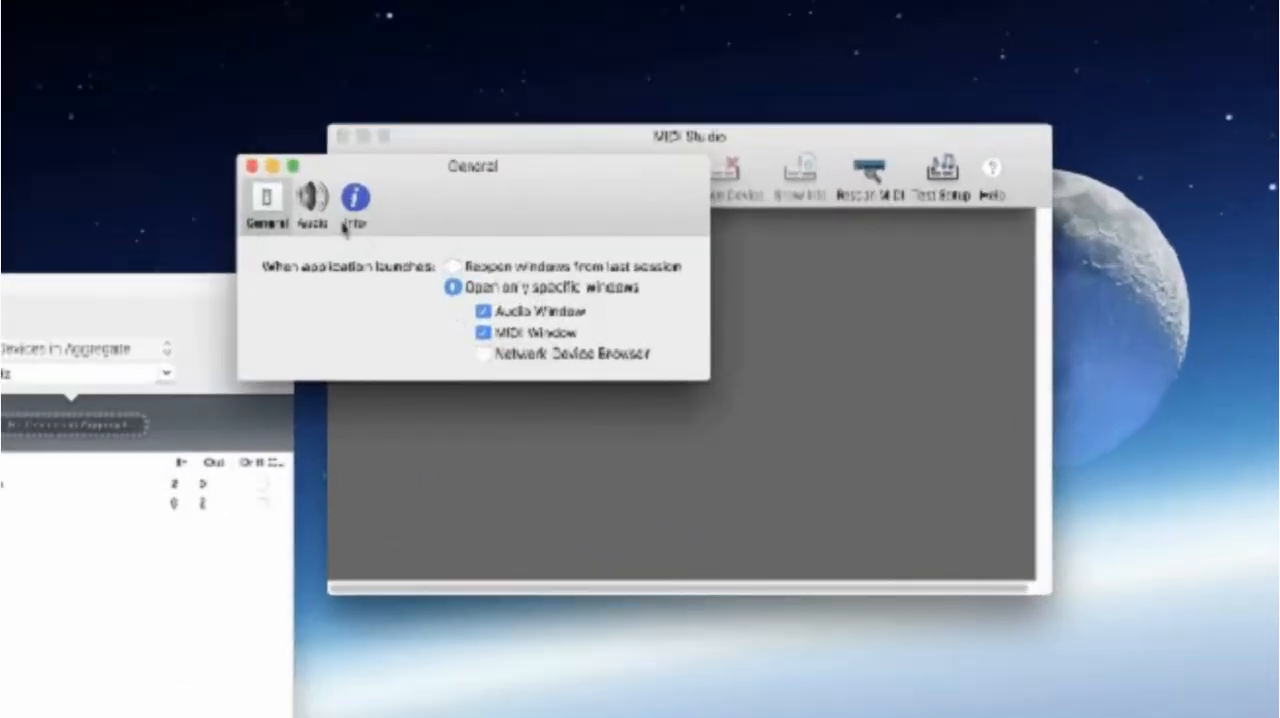
pyautogui.click(259, 167)
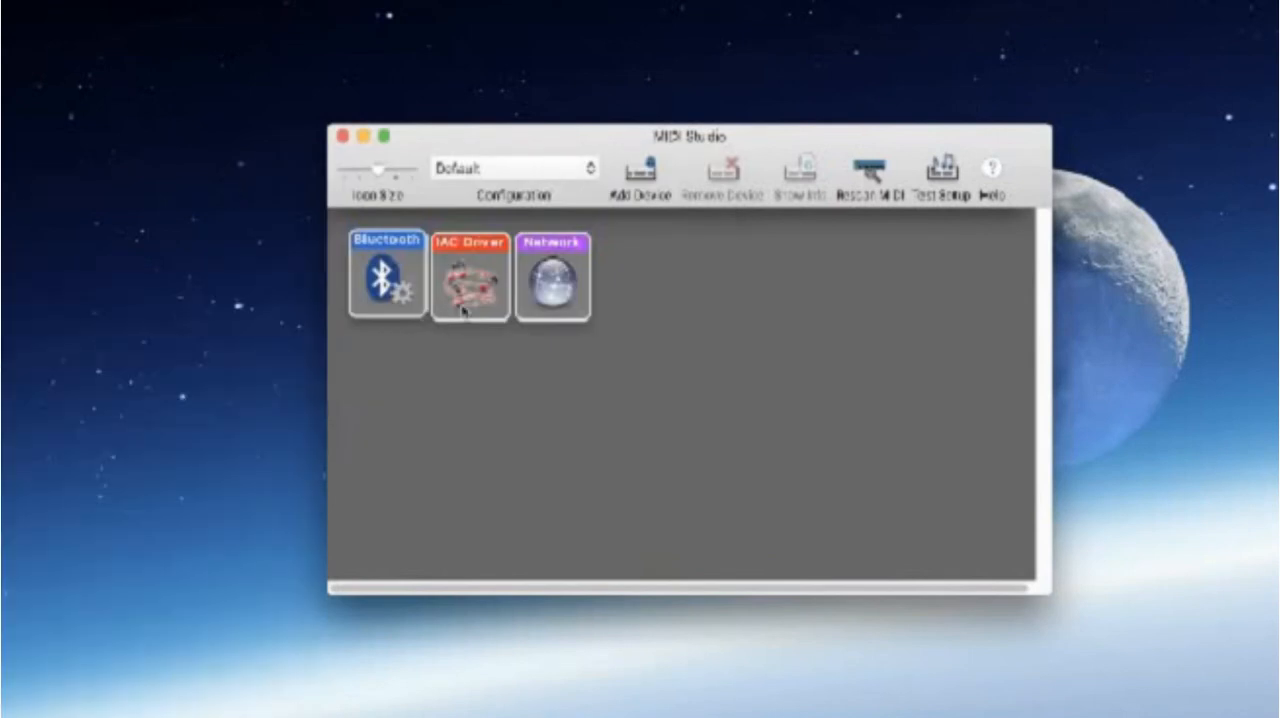
# Open the IAC Driver properties, tick 'Device is online' and apply
pyautogui.doubleClick(469, 278)
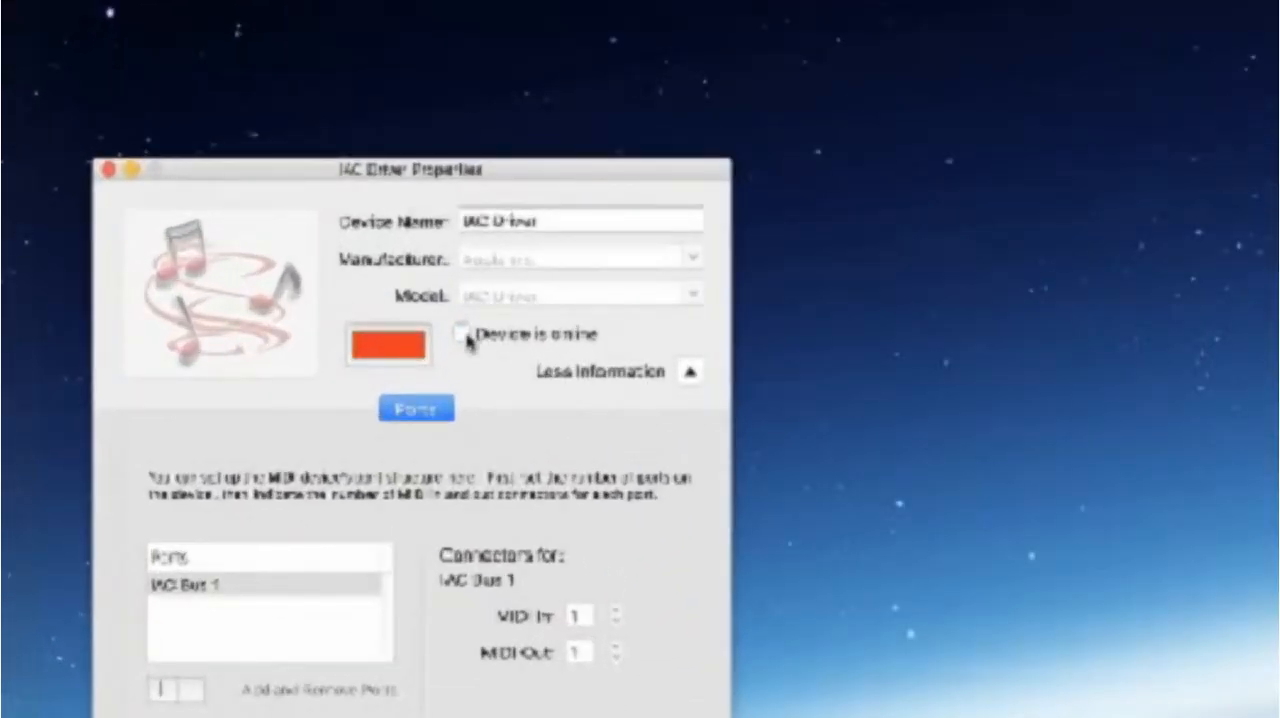
pyautogui.click(461, 333)
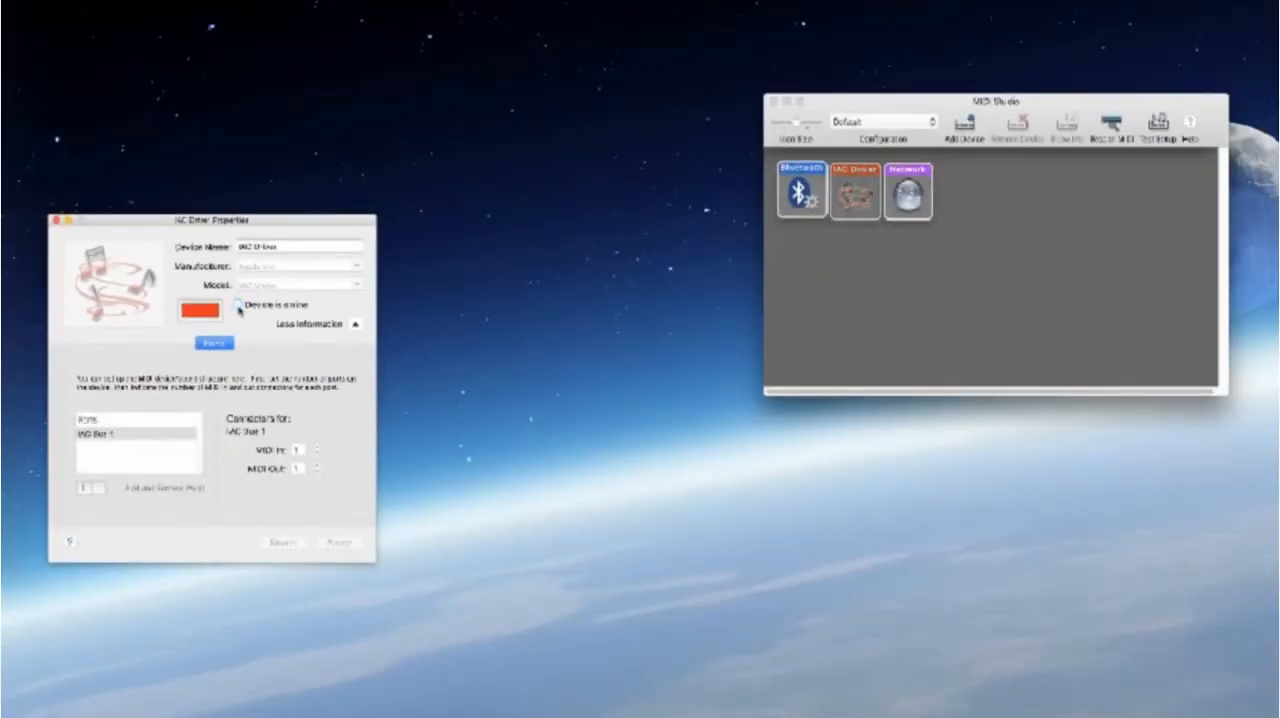
pyautogui.click(238, 305)
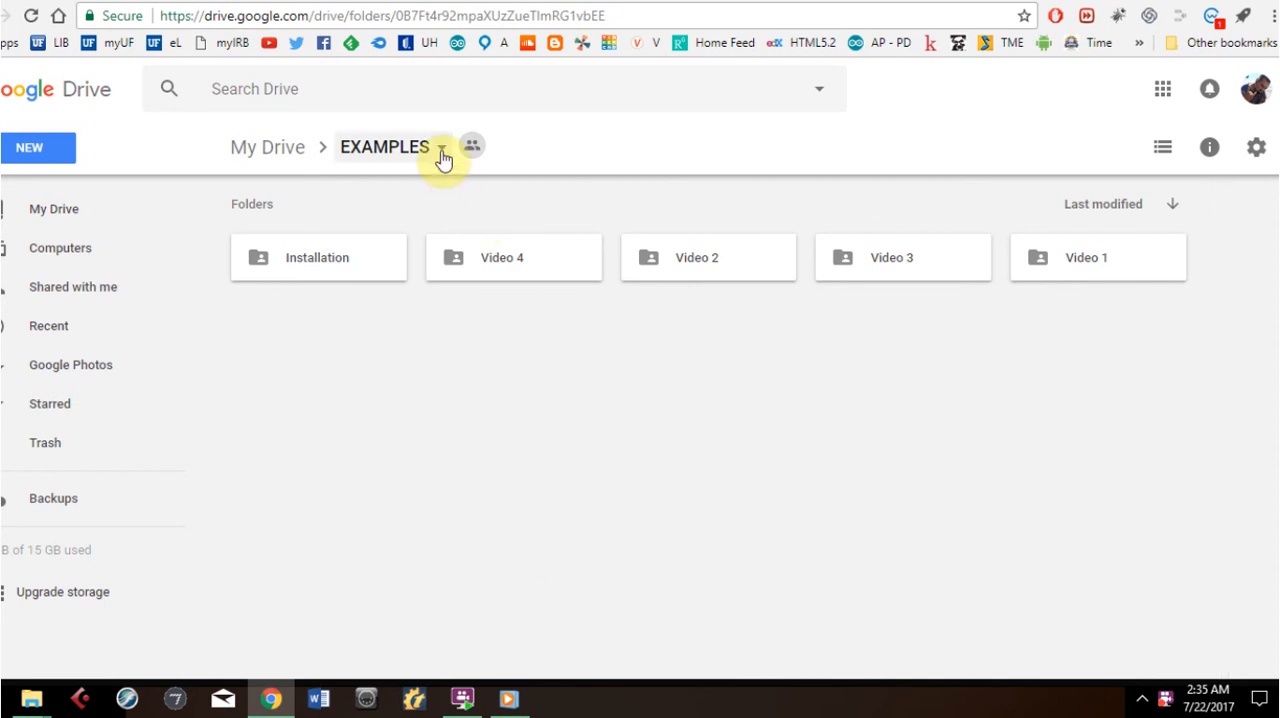
# Download the EXAMPLES folder from Google Drive as a zip and open the extracted folder
pyautogui.click(441, 147)
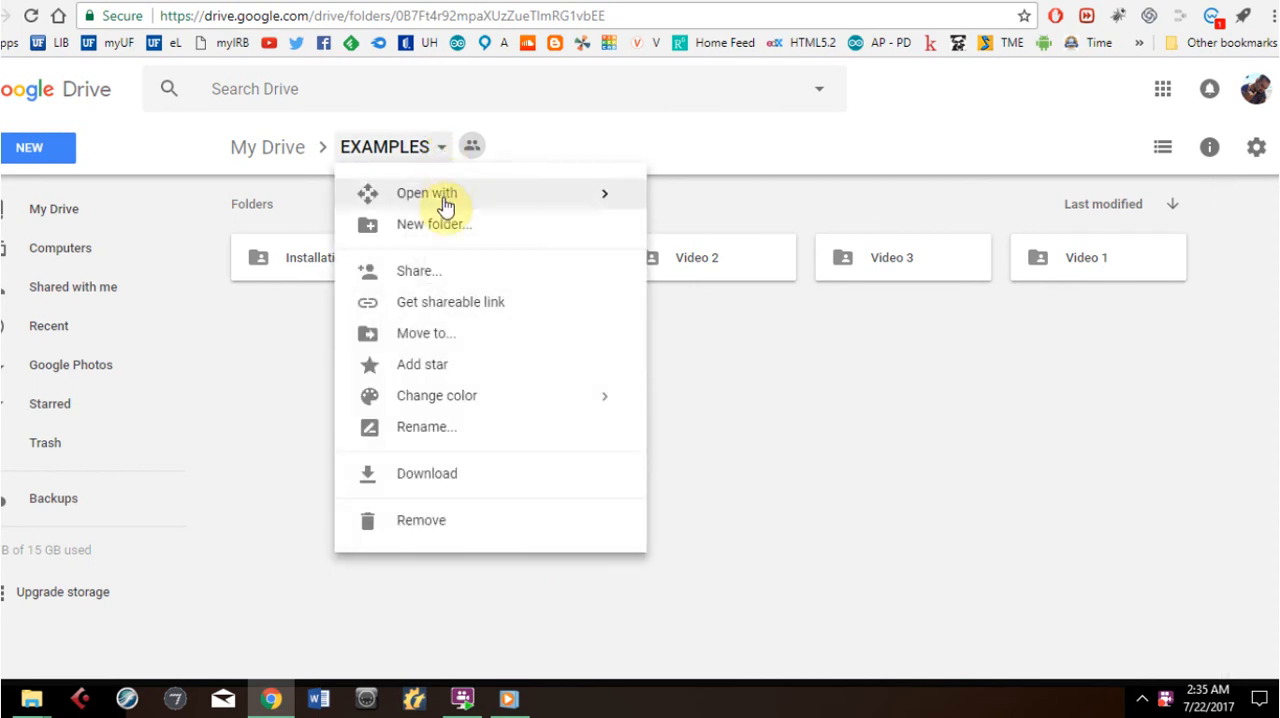
pyautogui.click(427, 473)
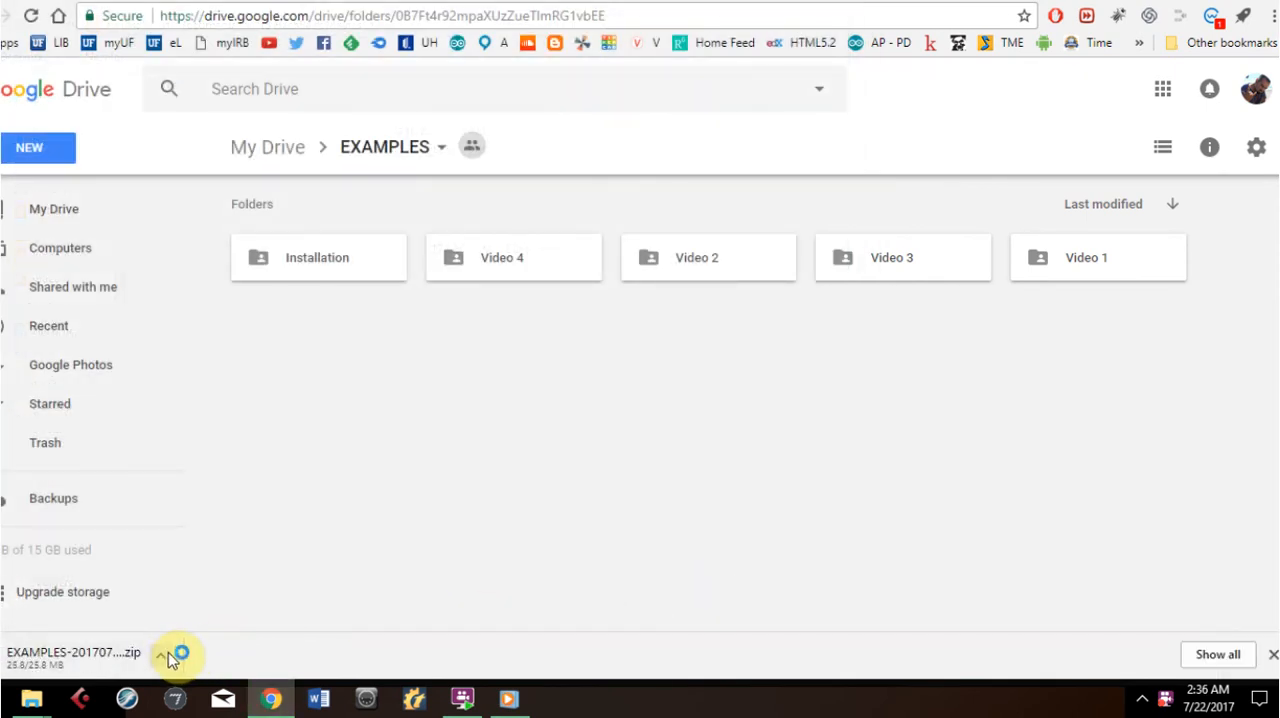
pyautogui.click(165, 652)
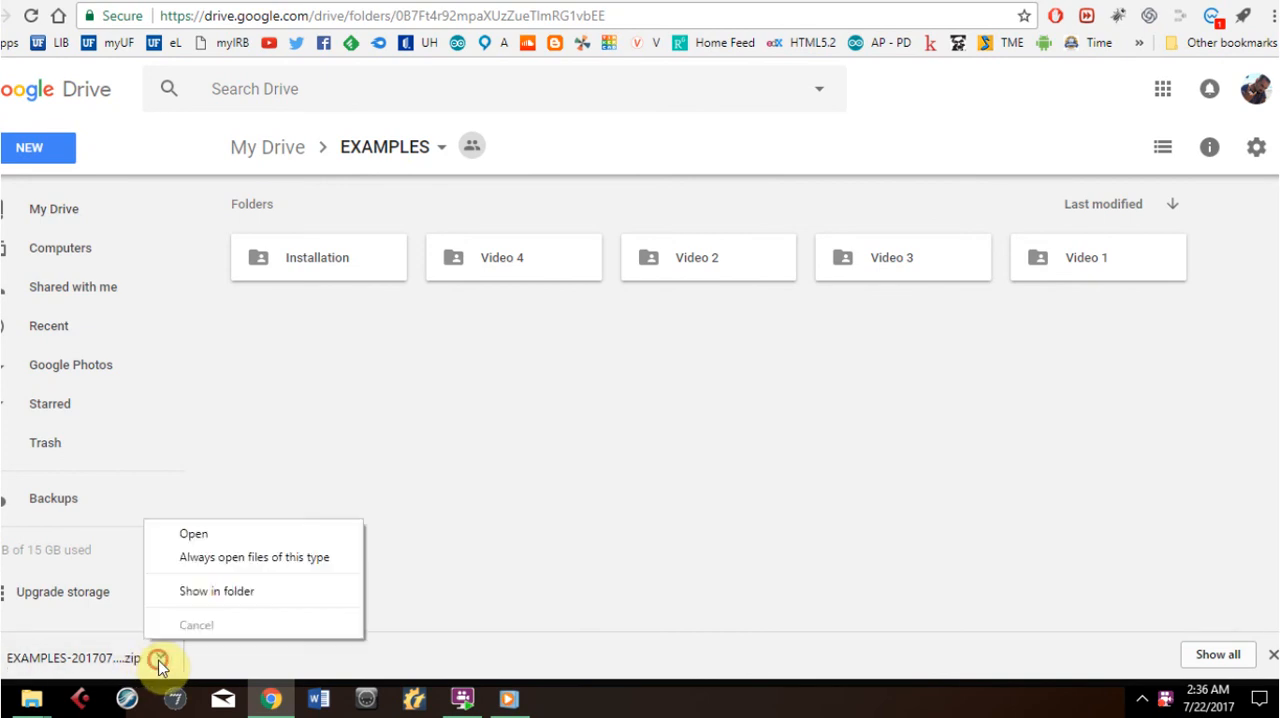
pyautogui.click(216, 591)
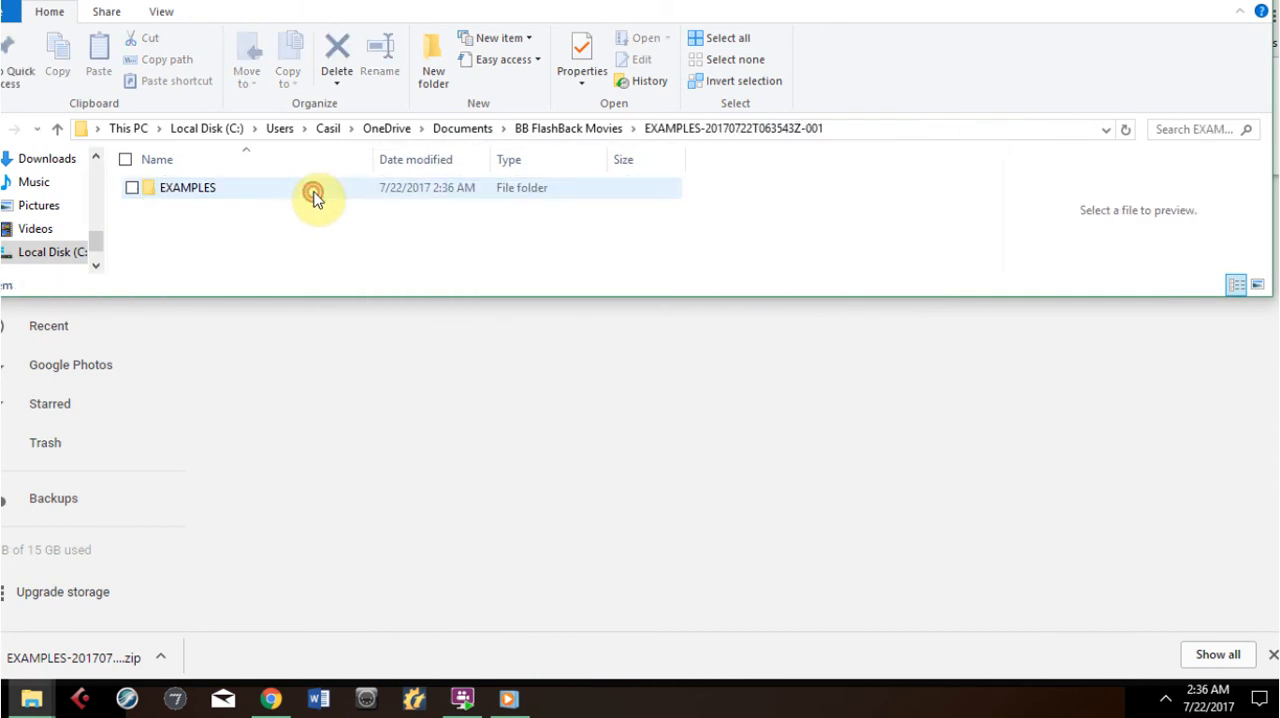
pyautogui.doubleClick(188, 187)
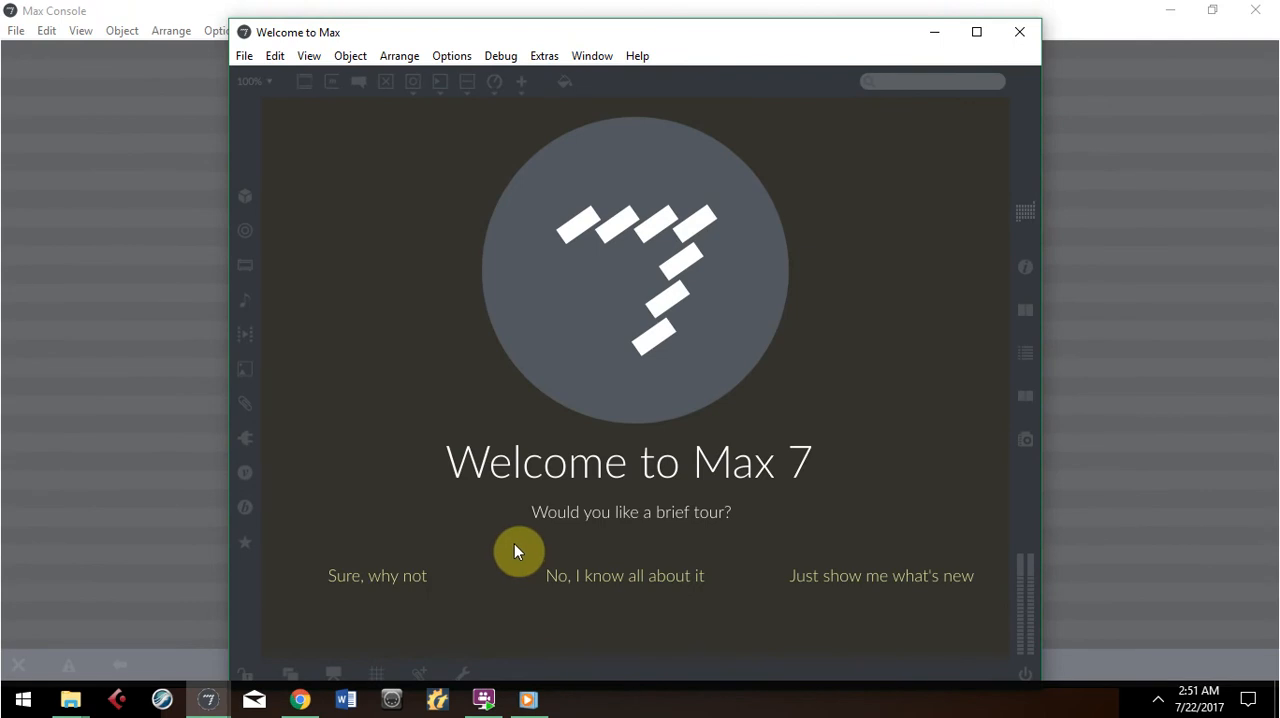
pyautogui.moveTo(741, 620)
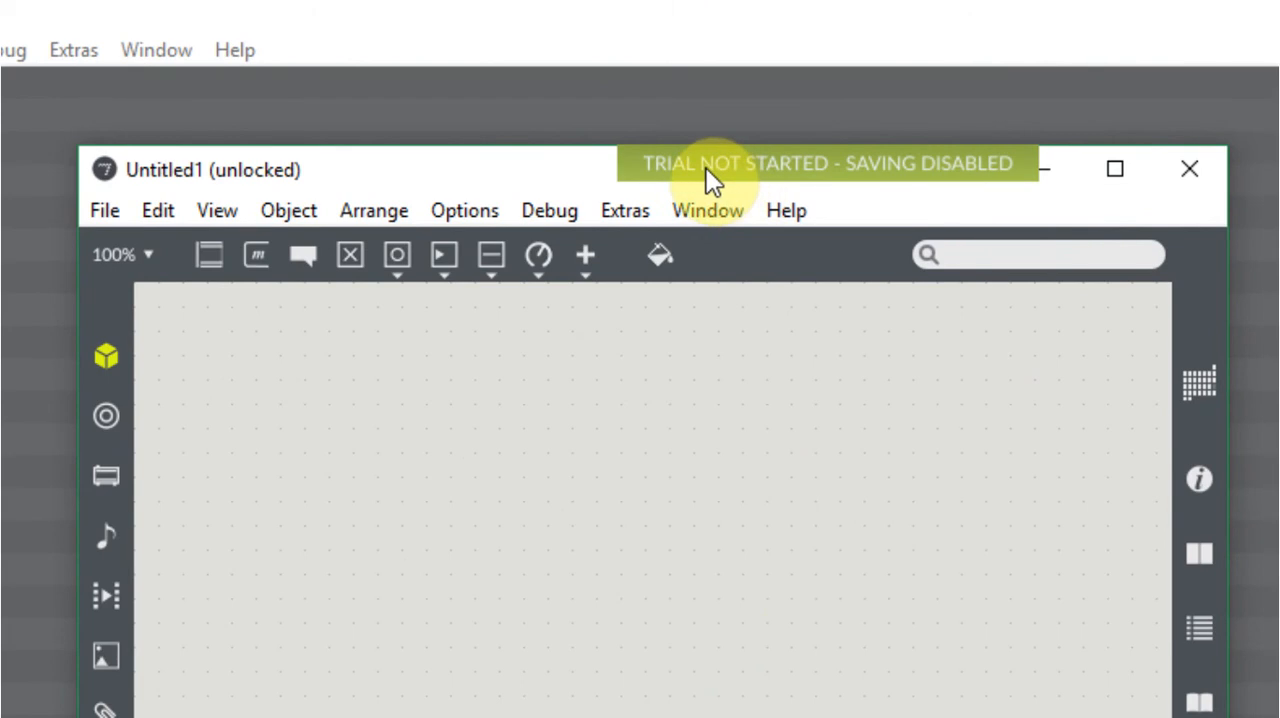
pyautogui.moveTo(655, 145)
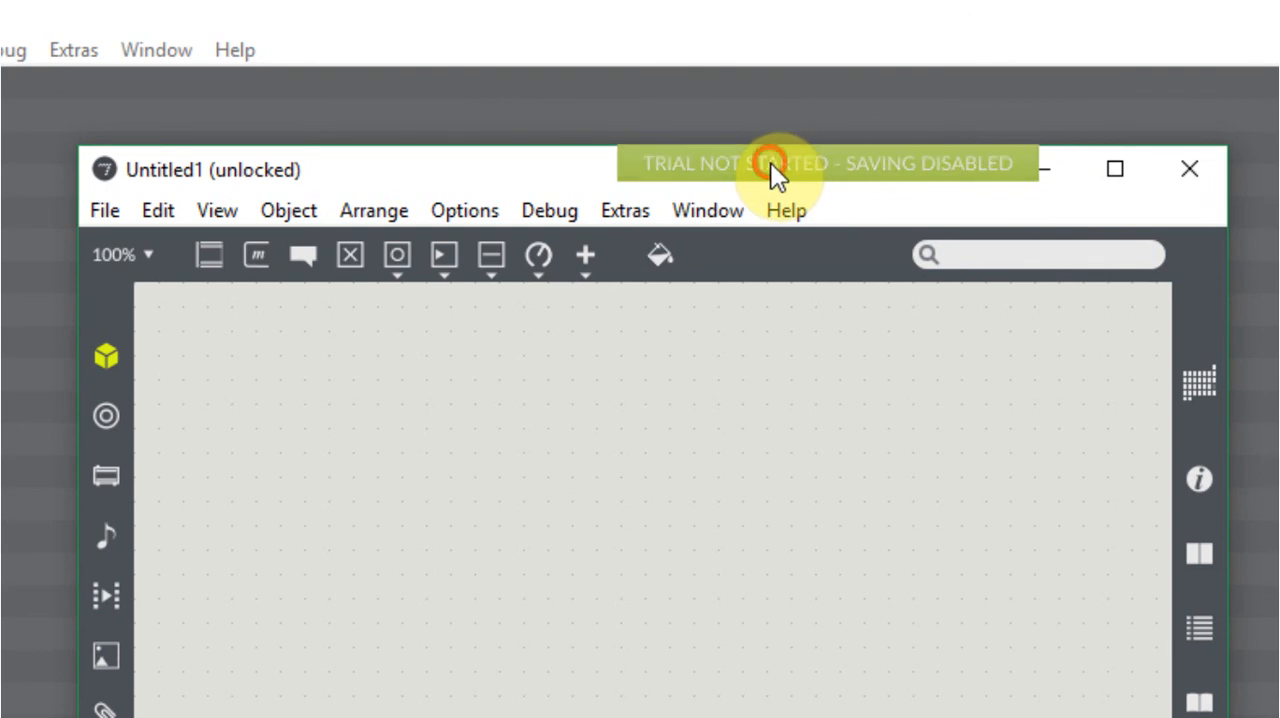
pyautogui.moveTo(720, 353)
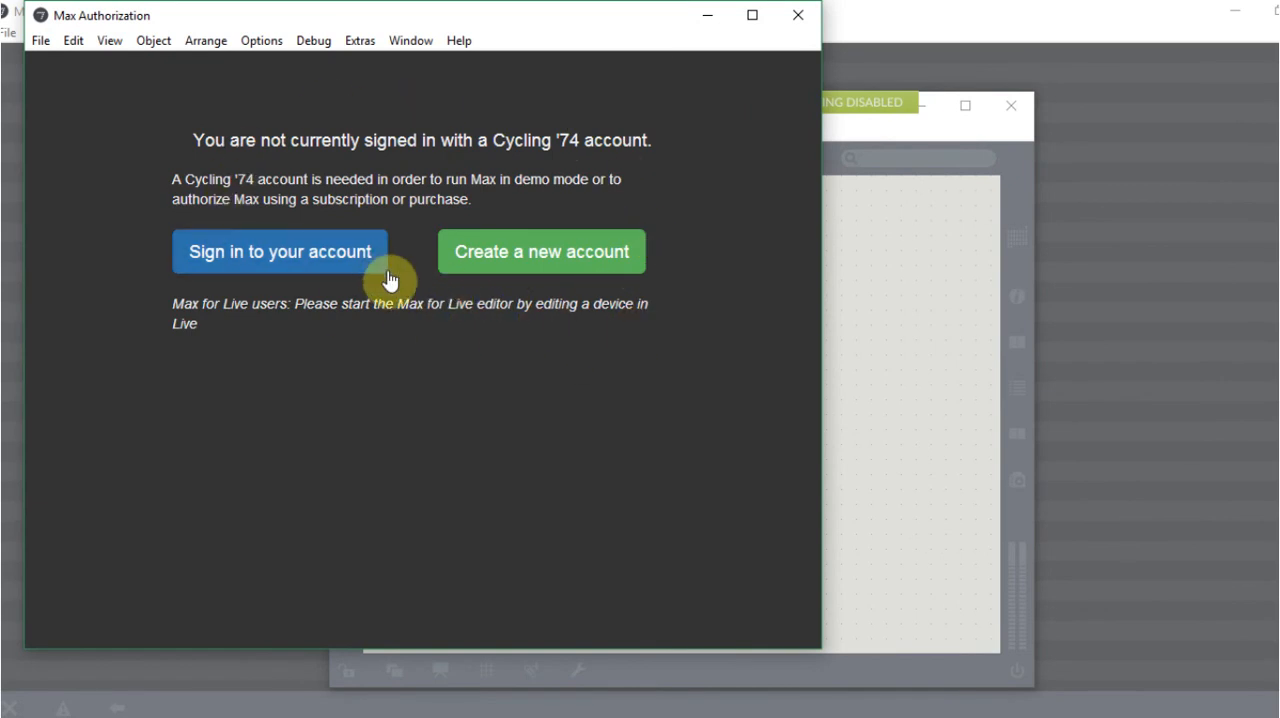
pyautogui.moveTo(390, 436)
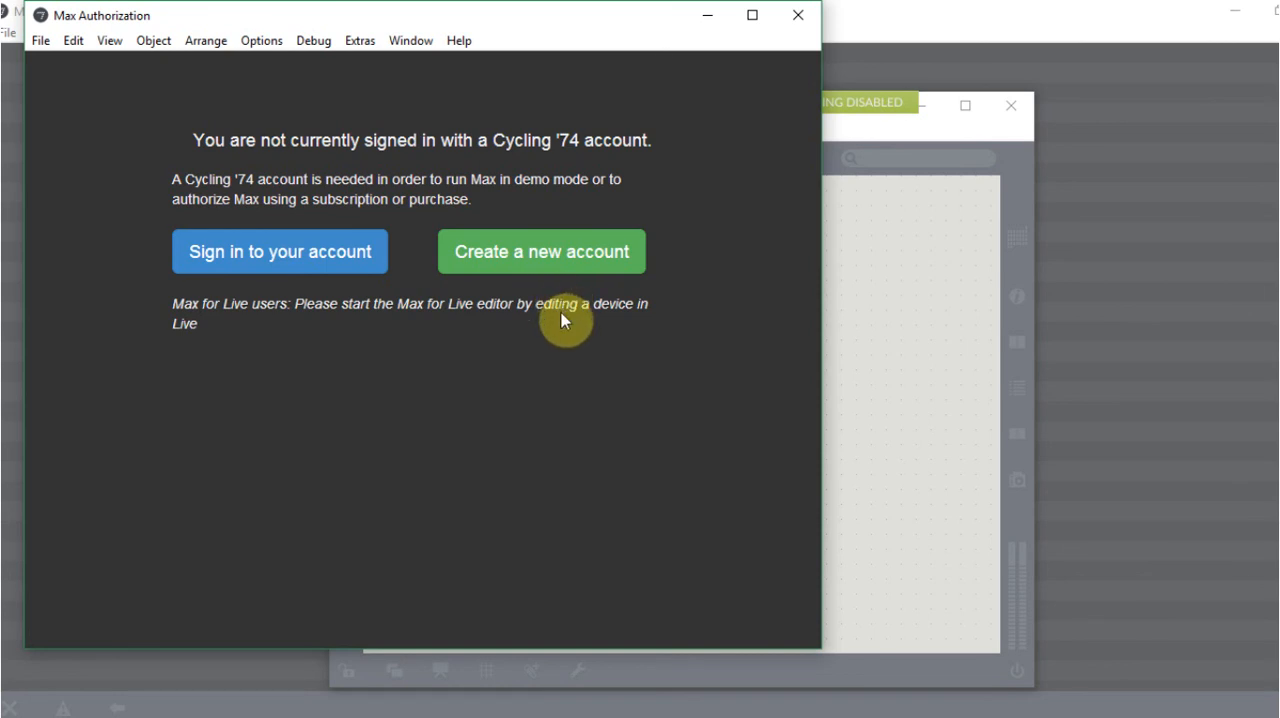
pyautogui.moveTo(568, 323)
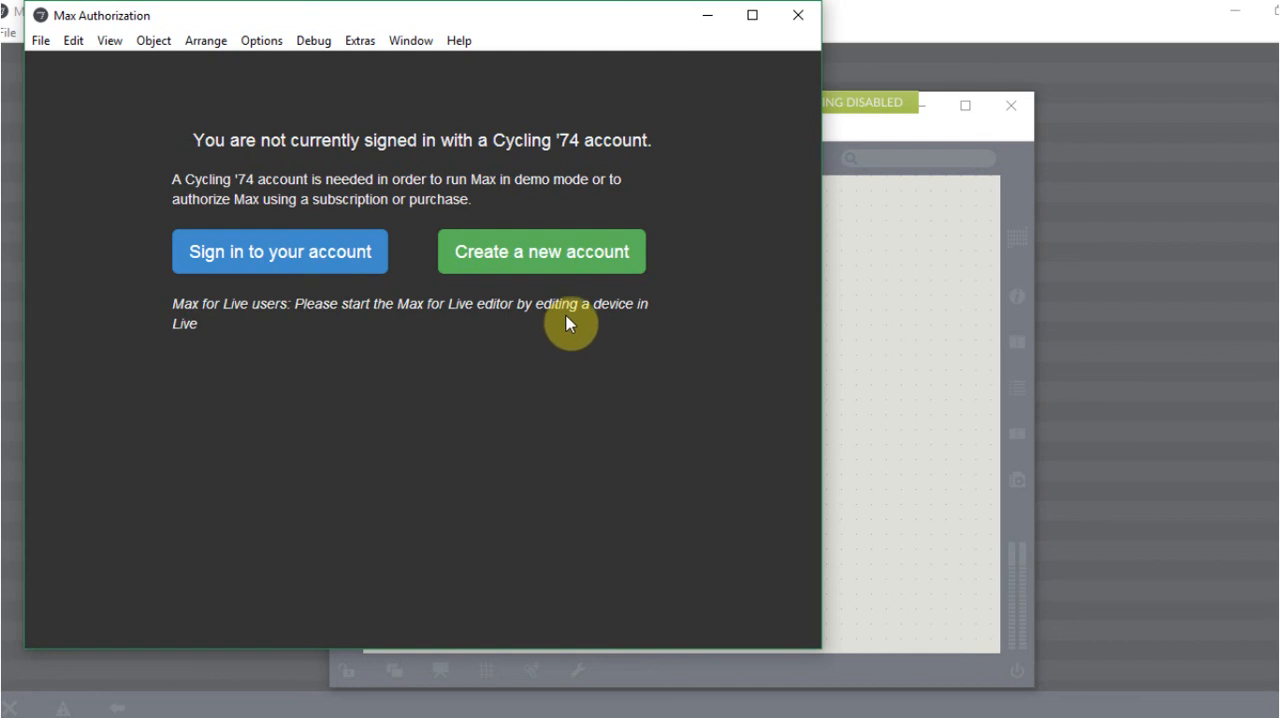
pyautogui.moveTo(590, 333)
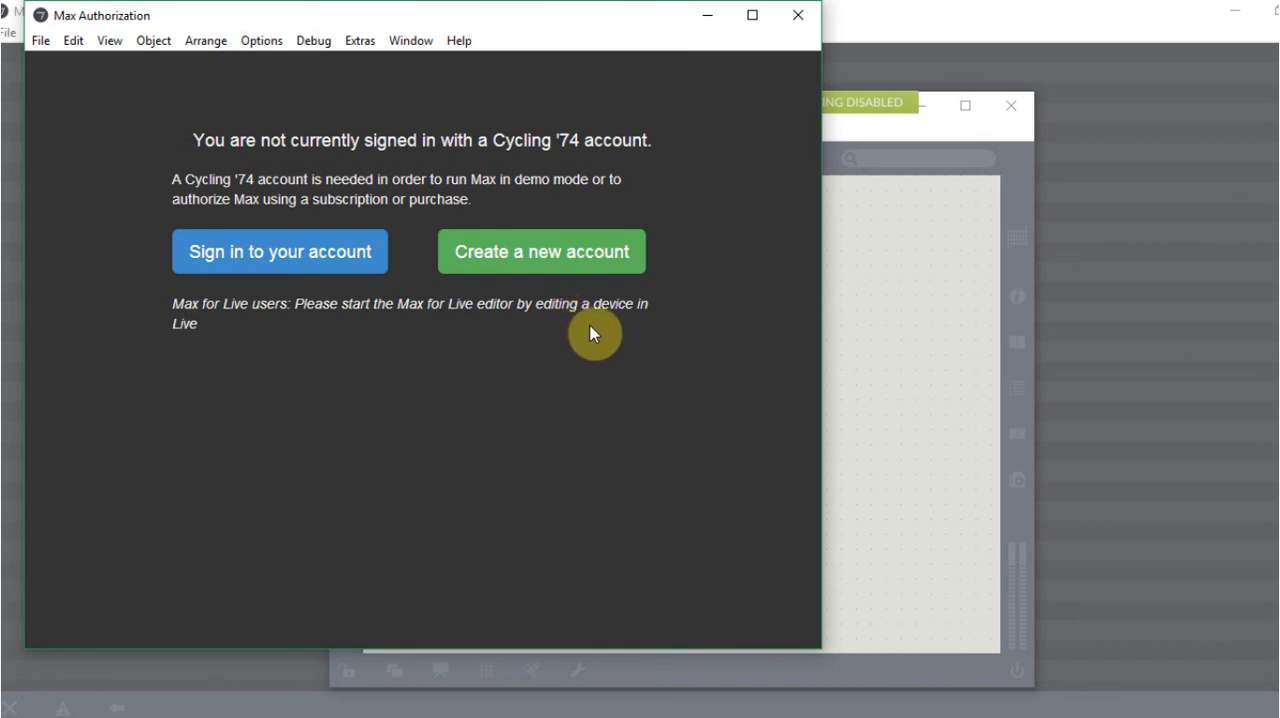
pyautogui.moveTo(592, 330)
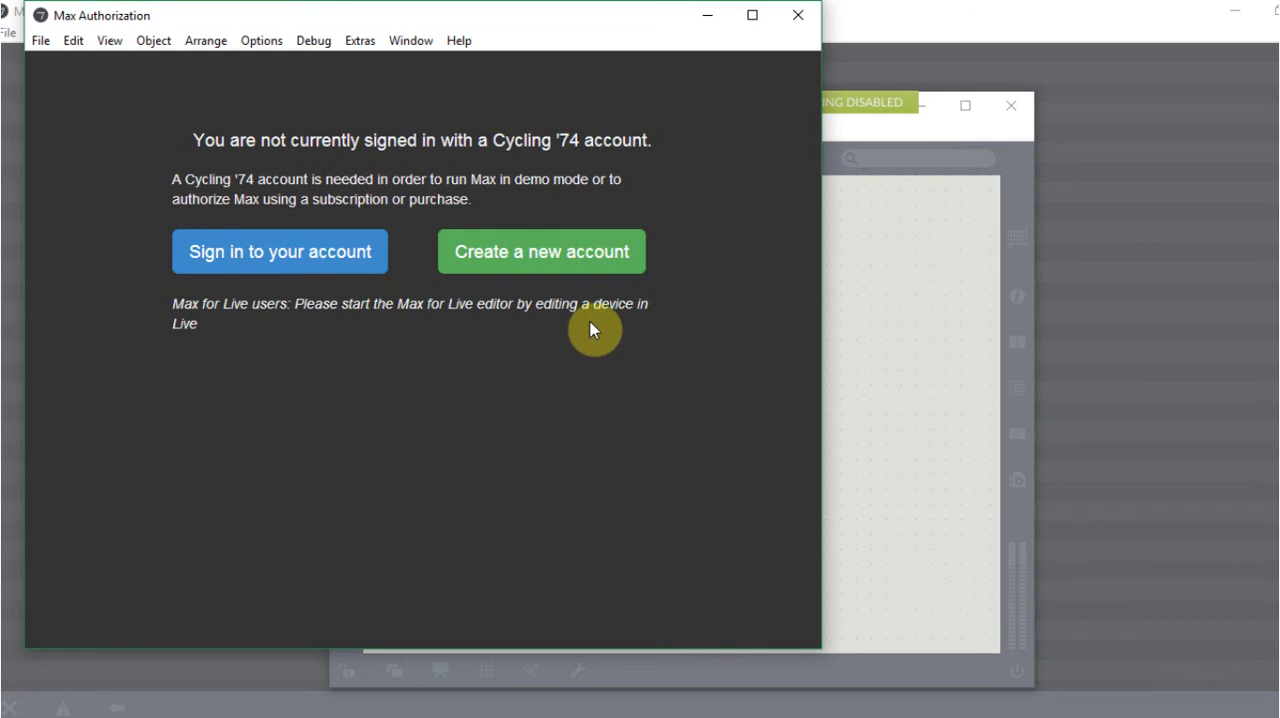
pyautogui.moveTo(592, 335)
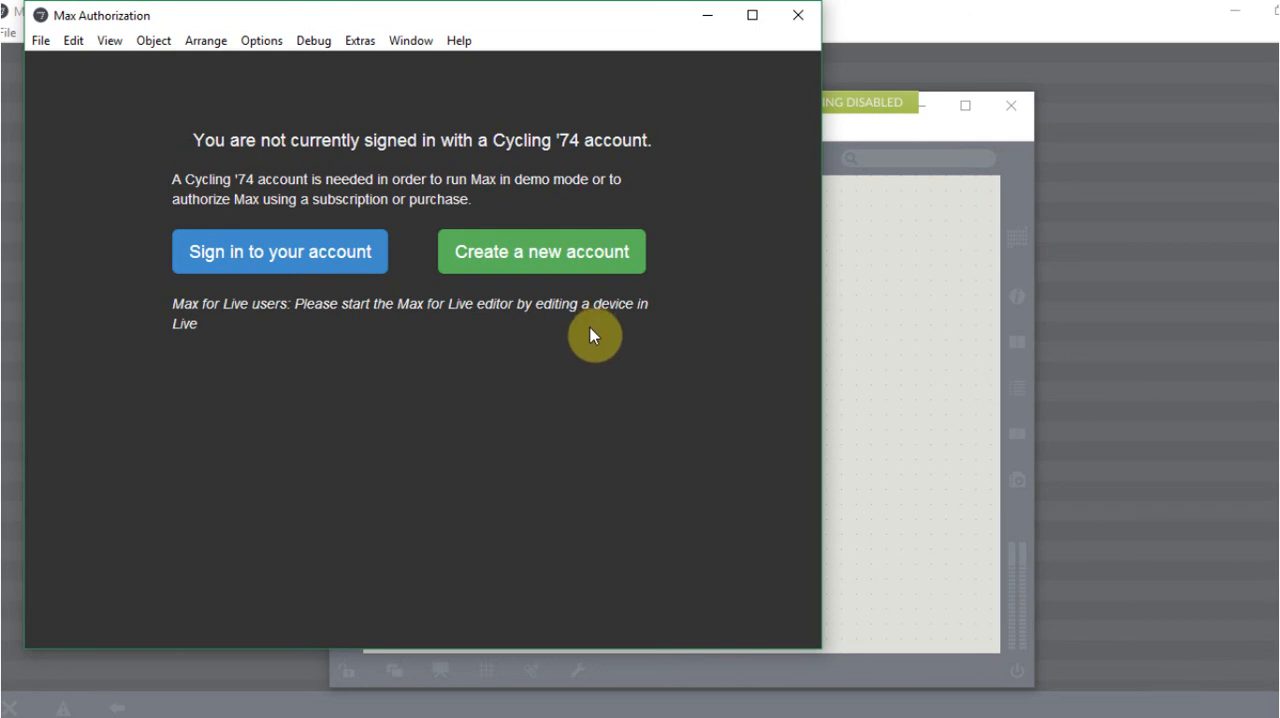
pyautogui.moveTo(602, 339)
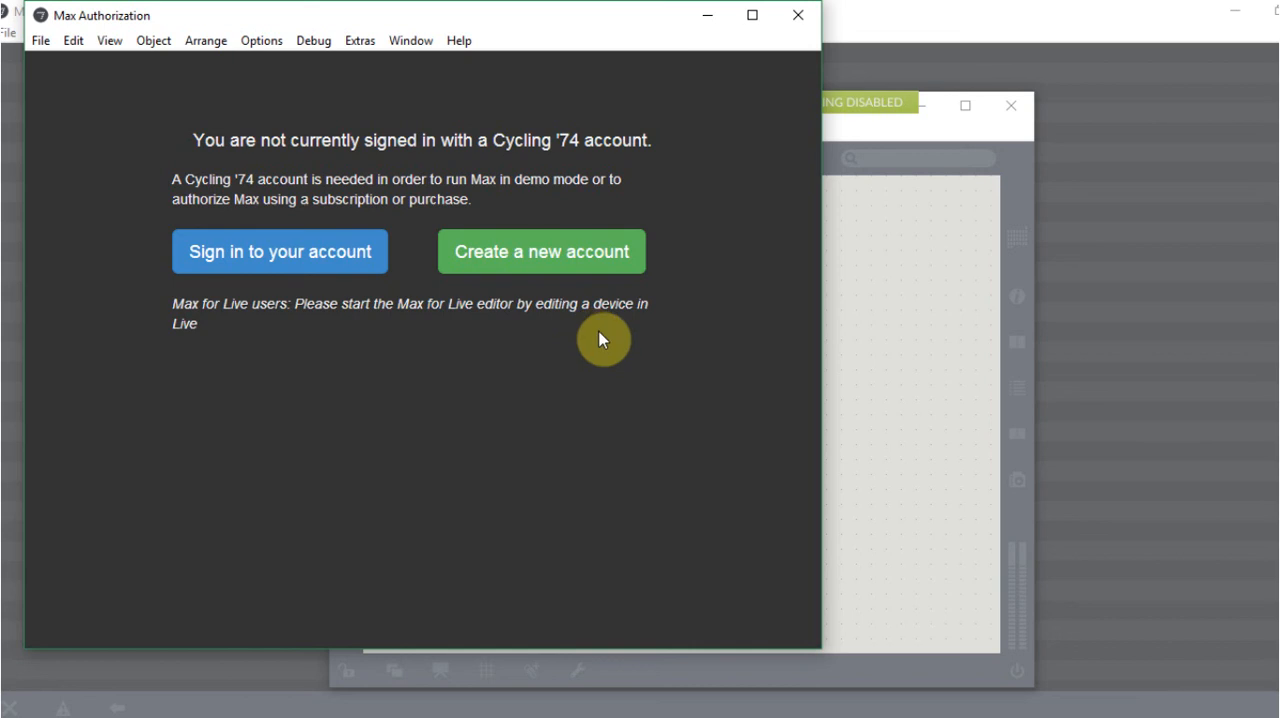